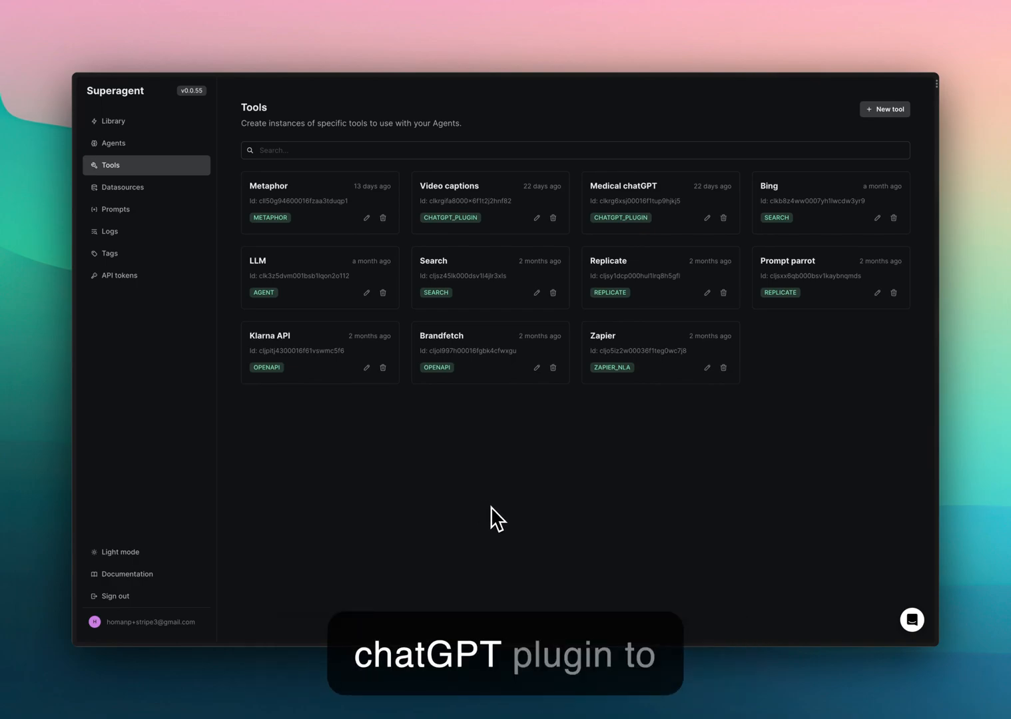
mouse_move(498, 513)
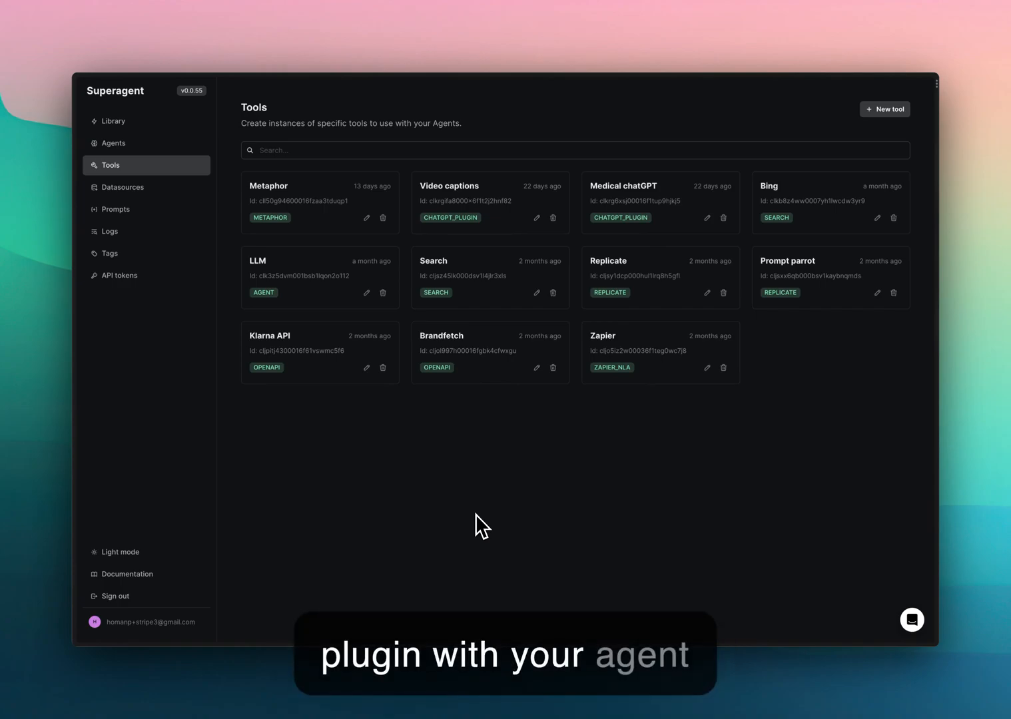
mouse_move(459, 570)
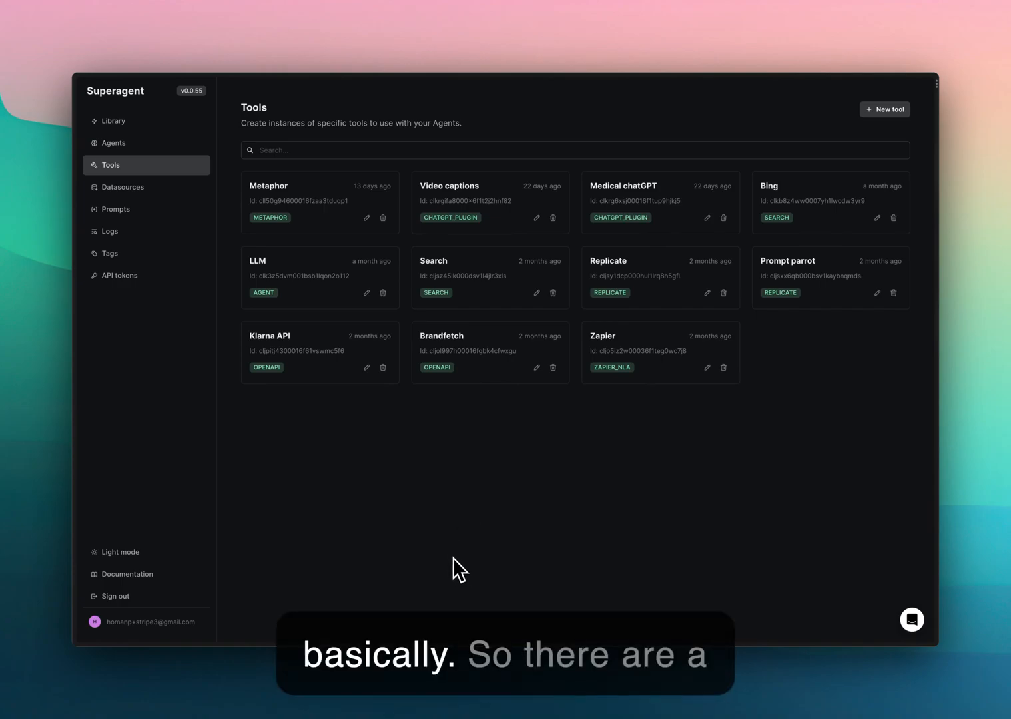
mouse_move(421, 526)
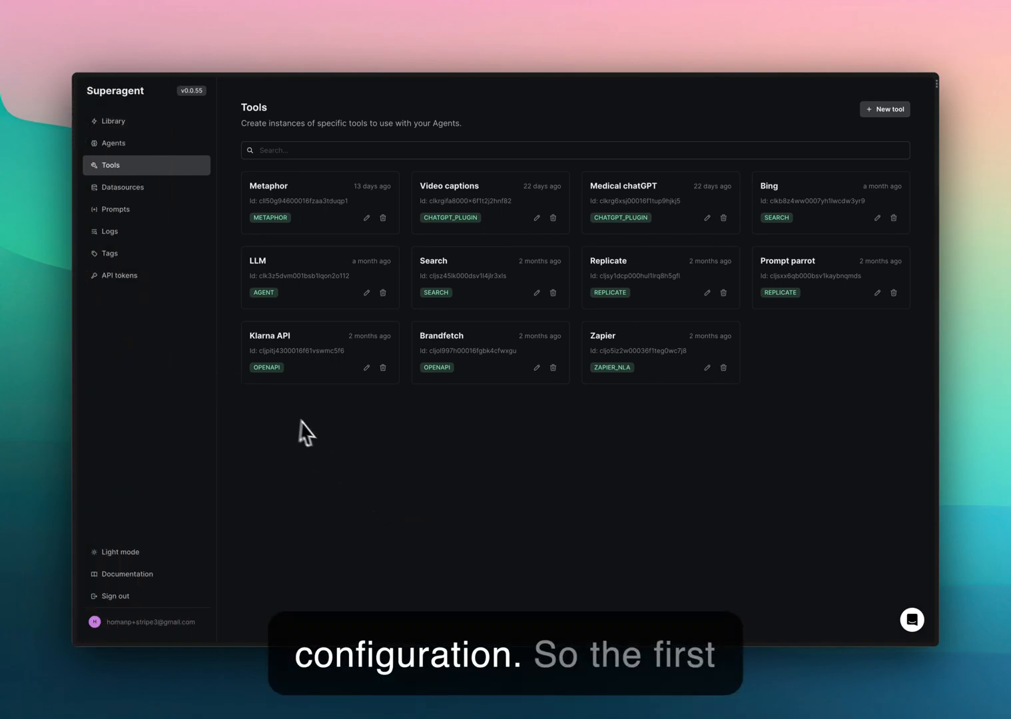
mouse_move(275, 439)
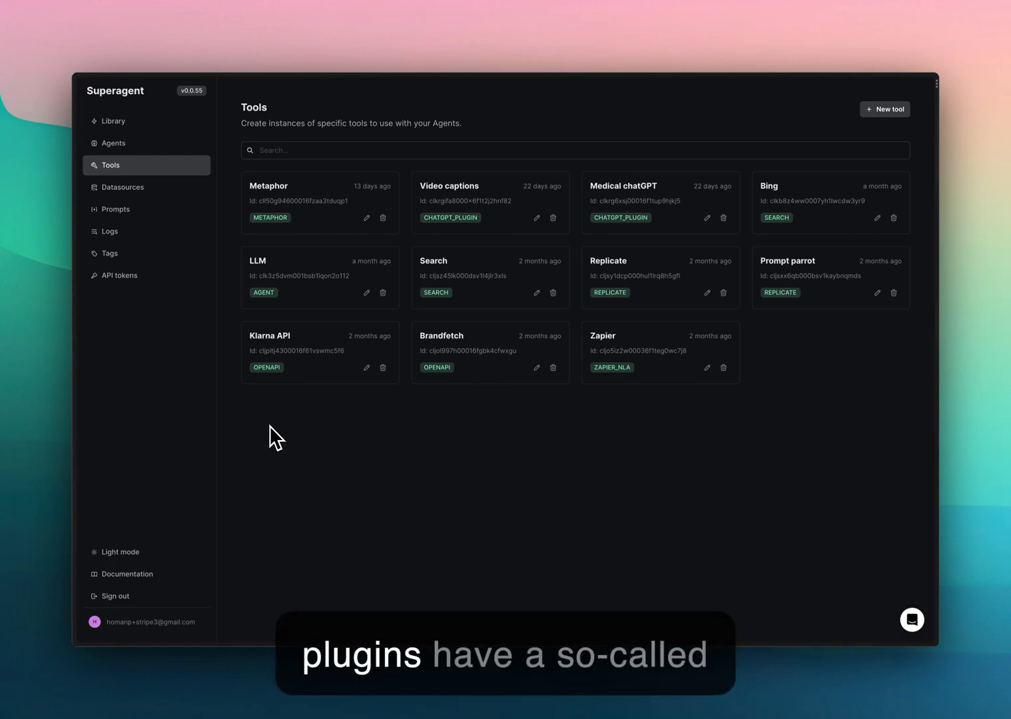
mouse_move(91, 317)
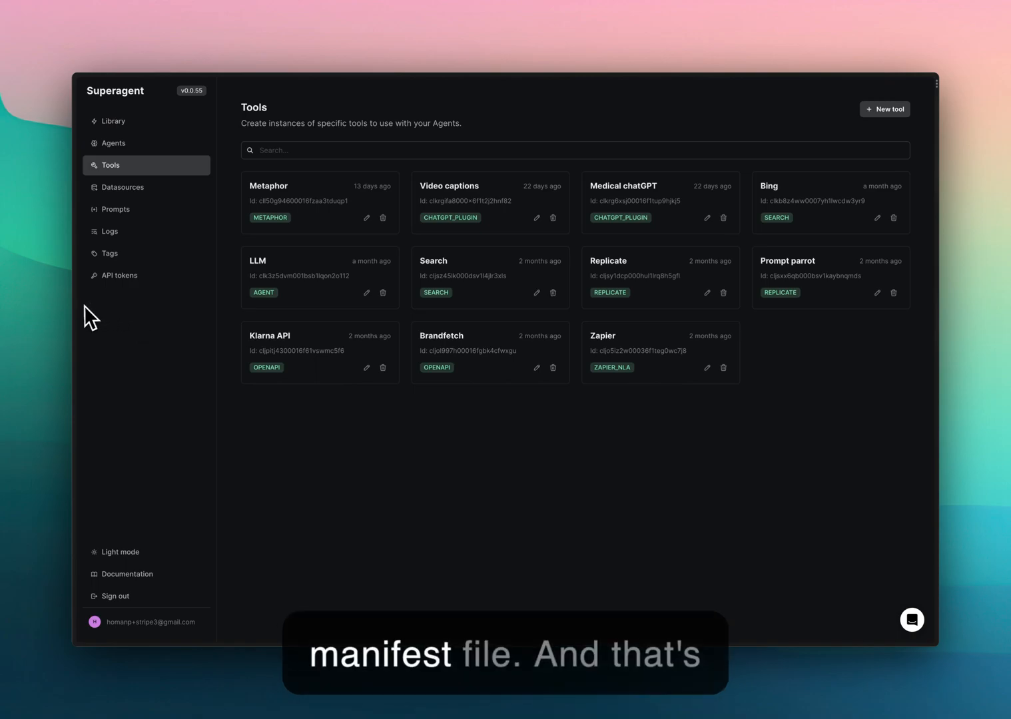
mouse_move(220, 429)
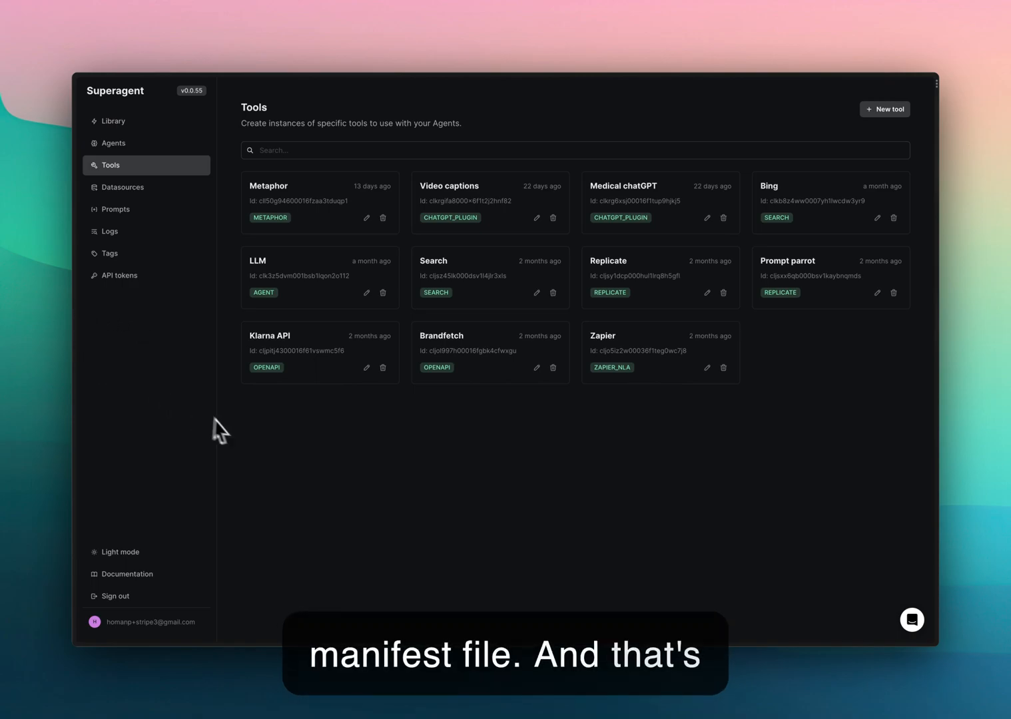
mouse_move(349, 456)
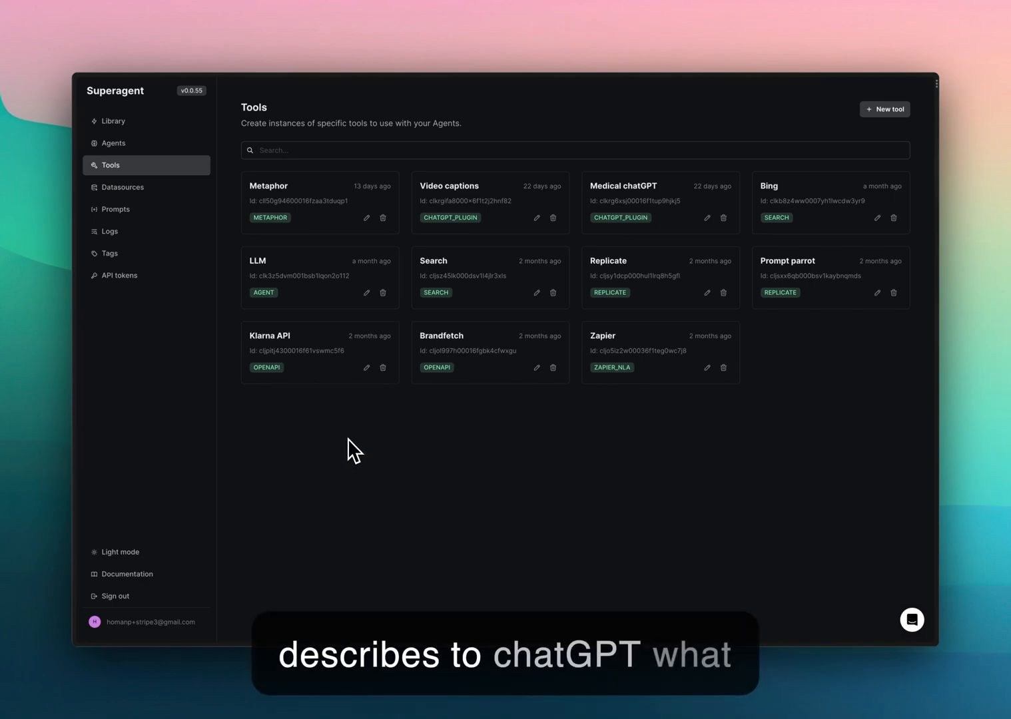
mouse_move(131, 338)
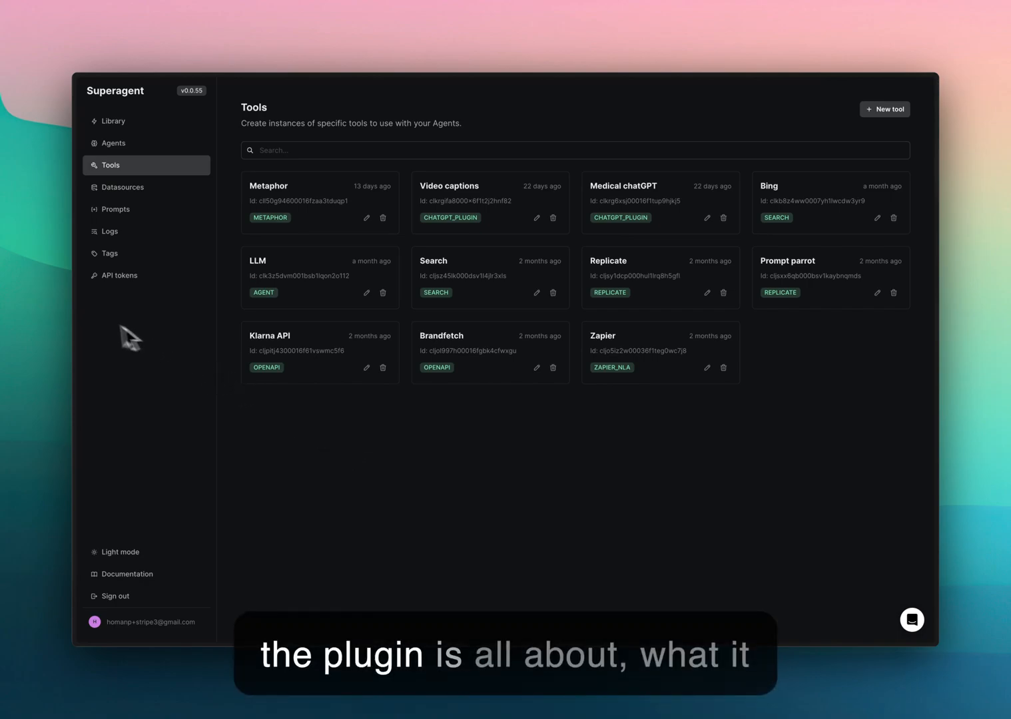
mouse_move(254, 404)
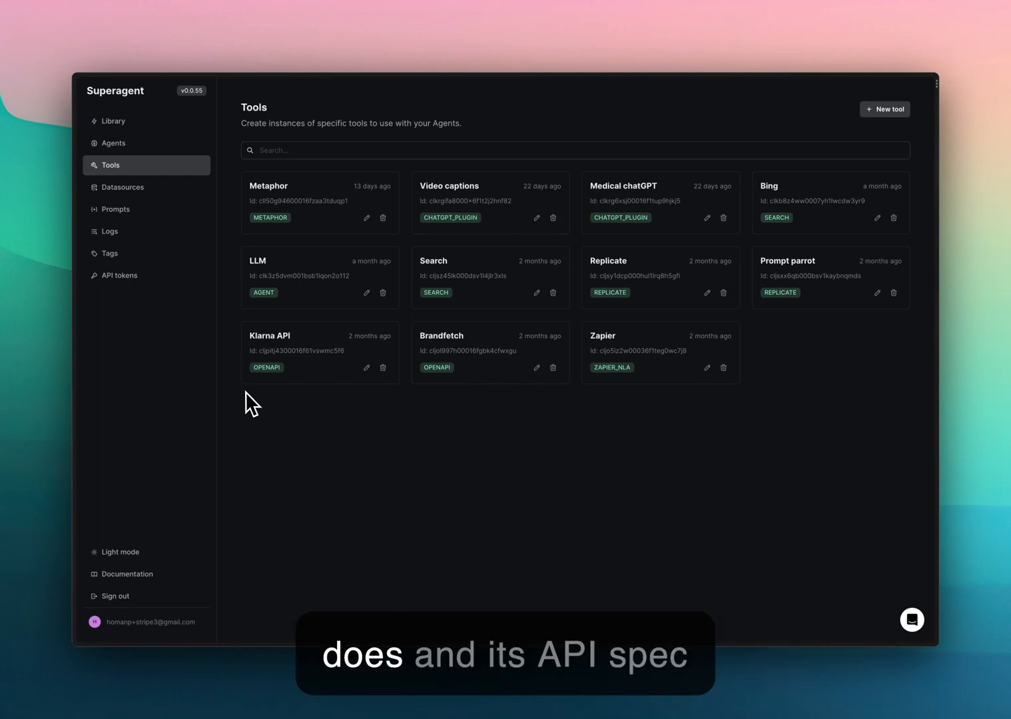
mouse_move(205, 383)
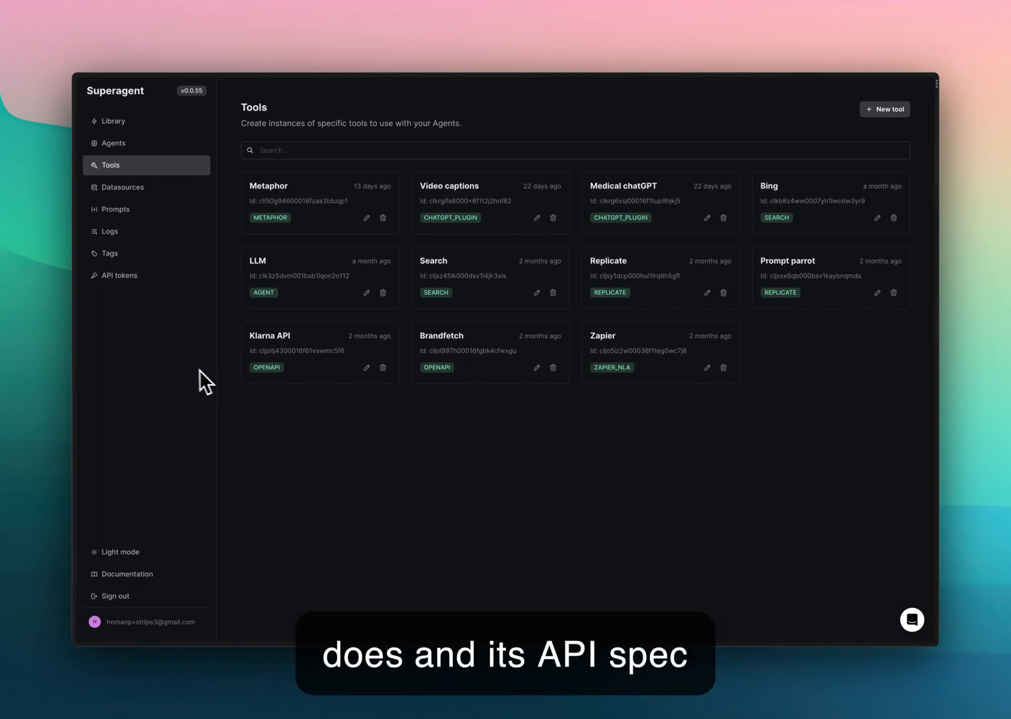
mouse_move(164, 337)
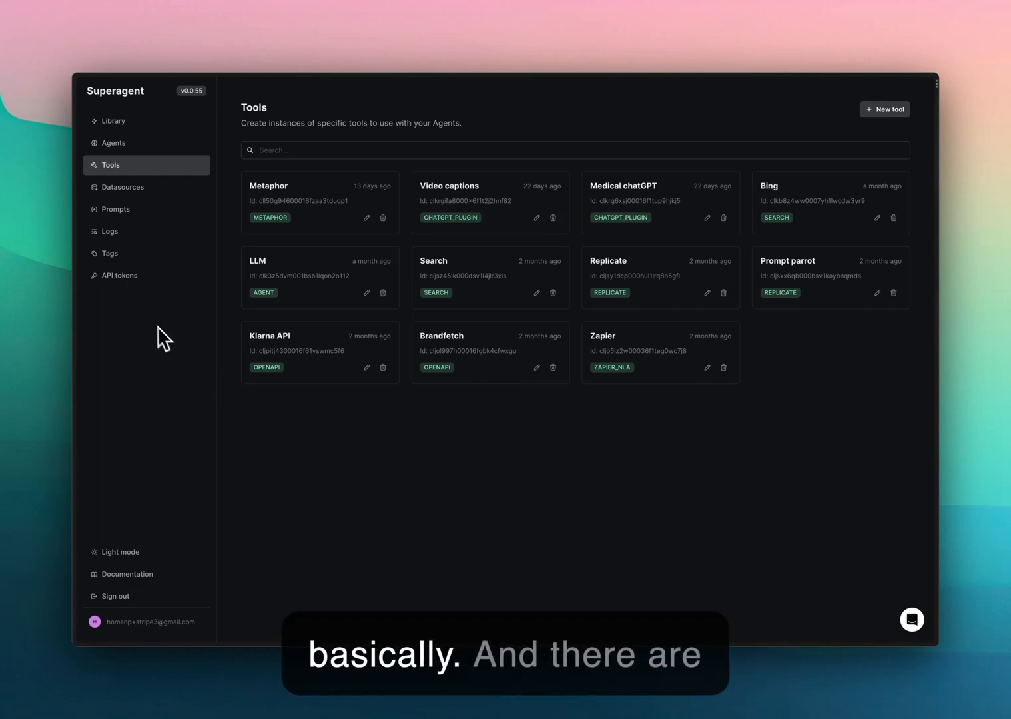
mouse_move(127, 373)
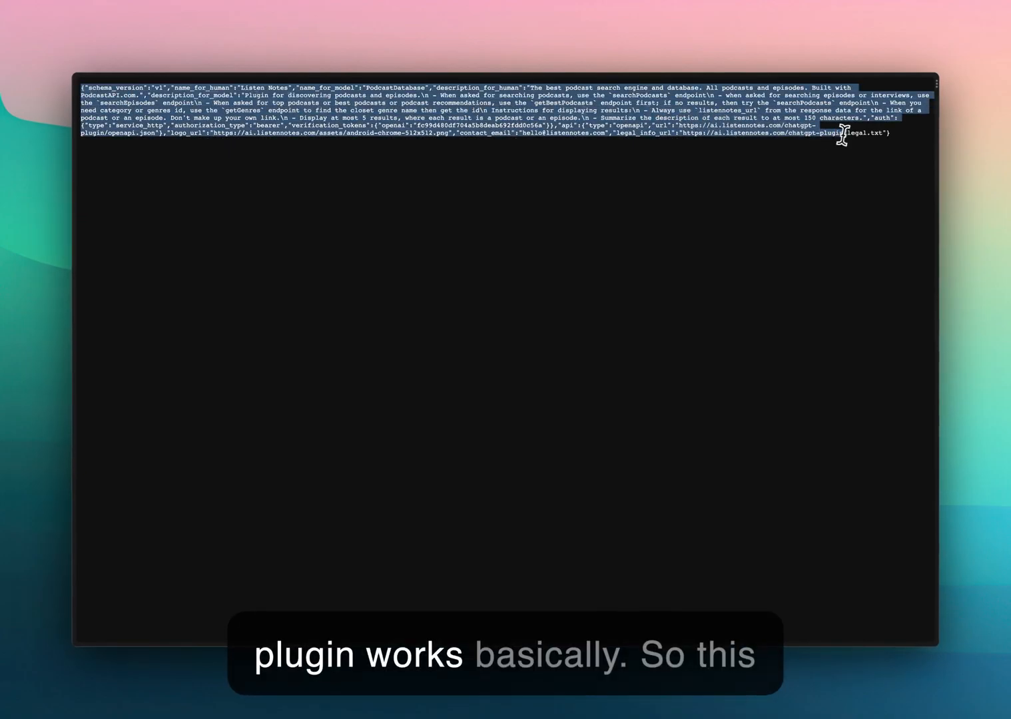
- Copy the ai-plugin.json manifest page URL in Arc, then return to Superagent's Tools page
click(120, 88)
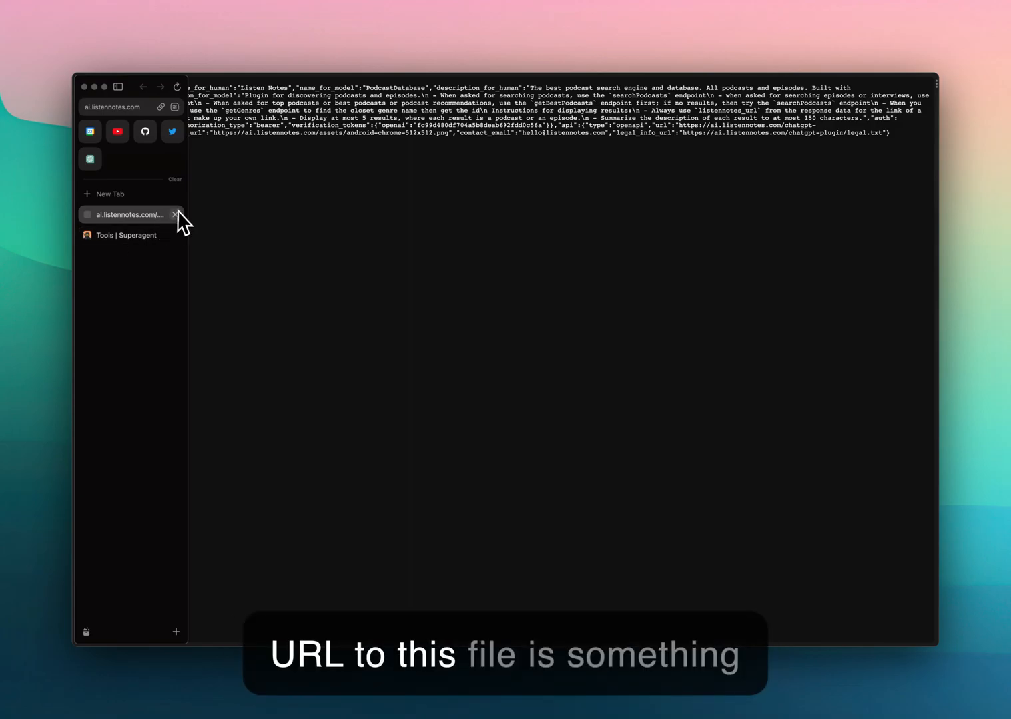
click(118, 88)
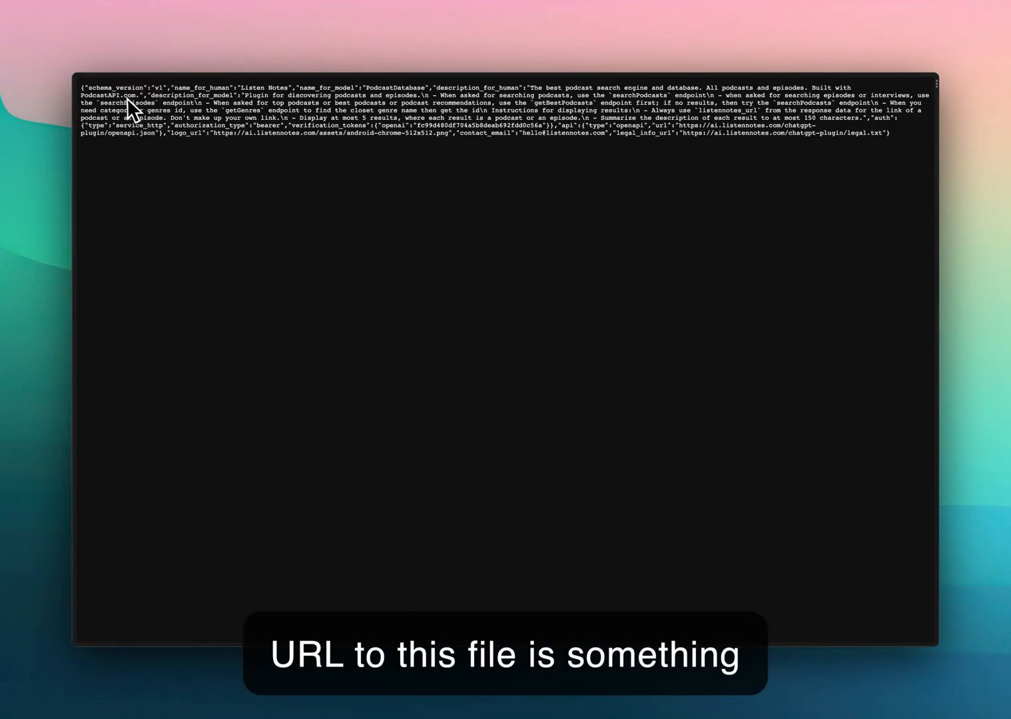
mouse_move(182, 129)
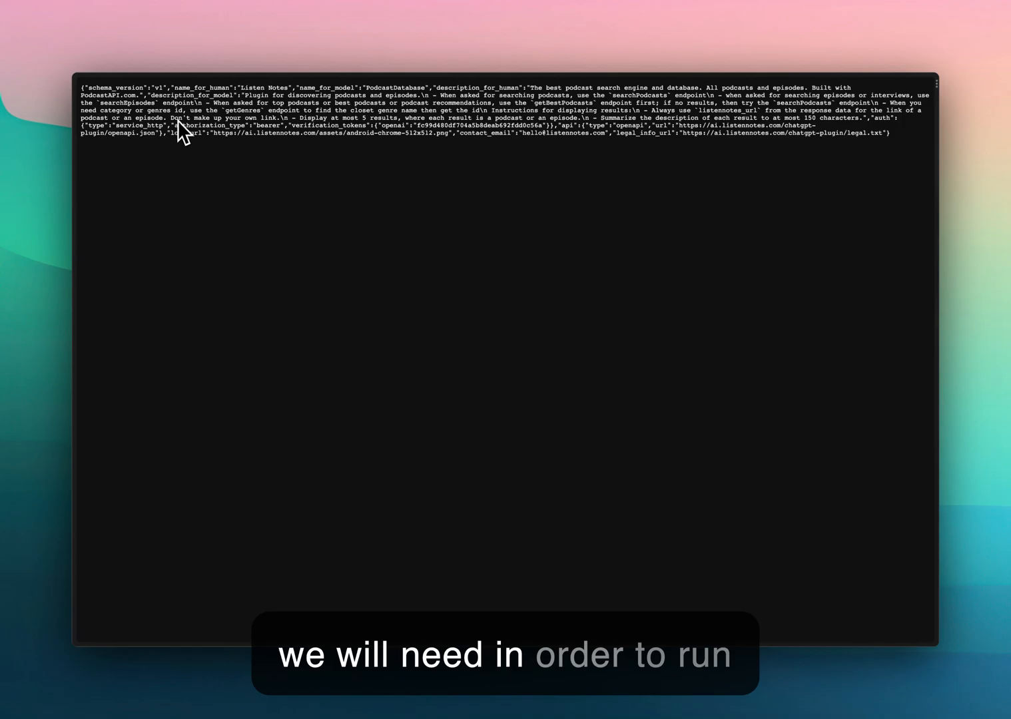
mouse_move(189, 148)
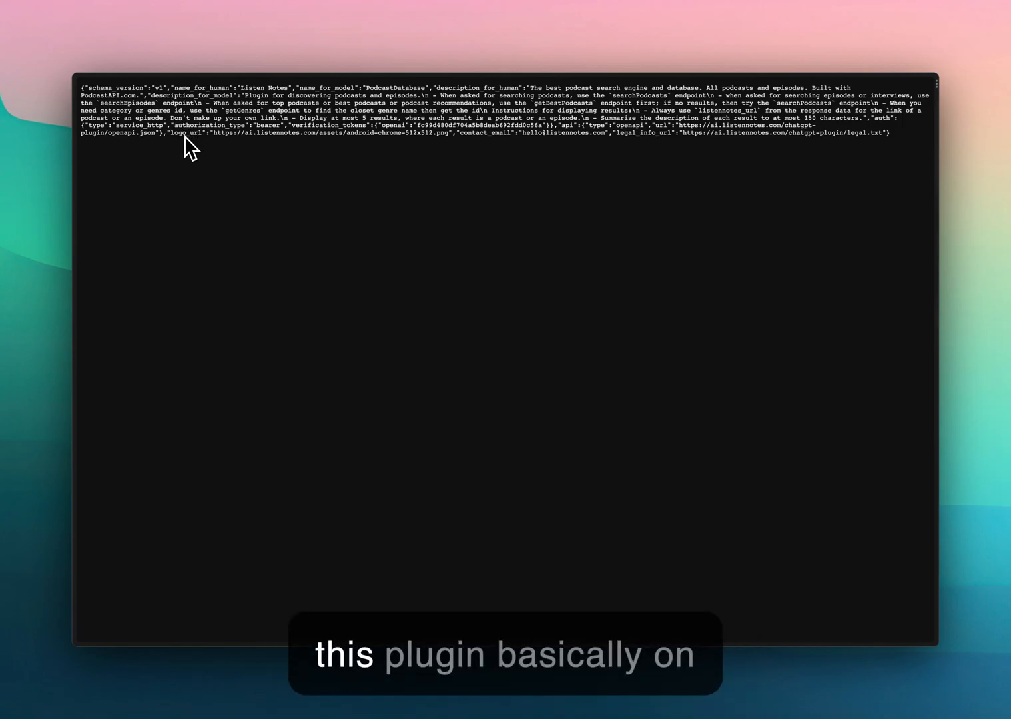
mouse_move(223, 160)
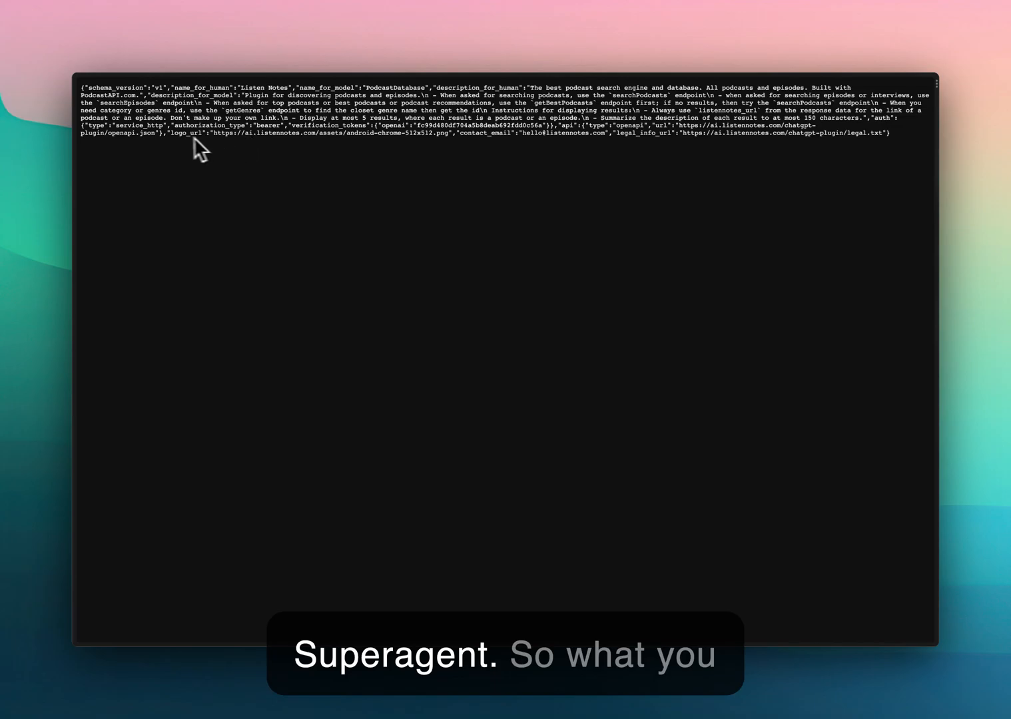
click(117, 88)
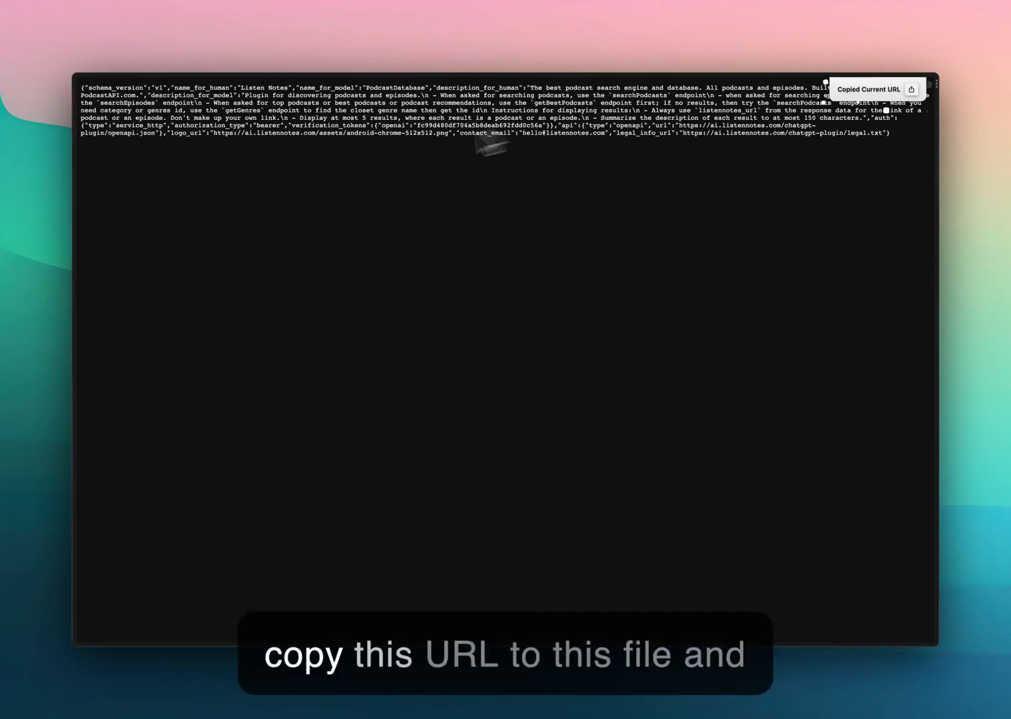
click(118, 87)
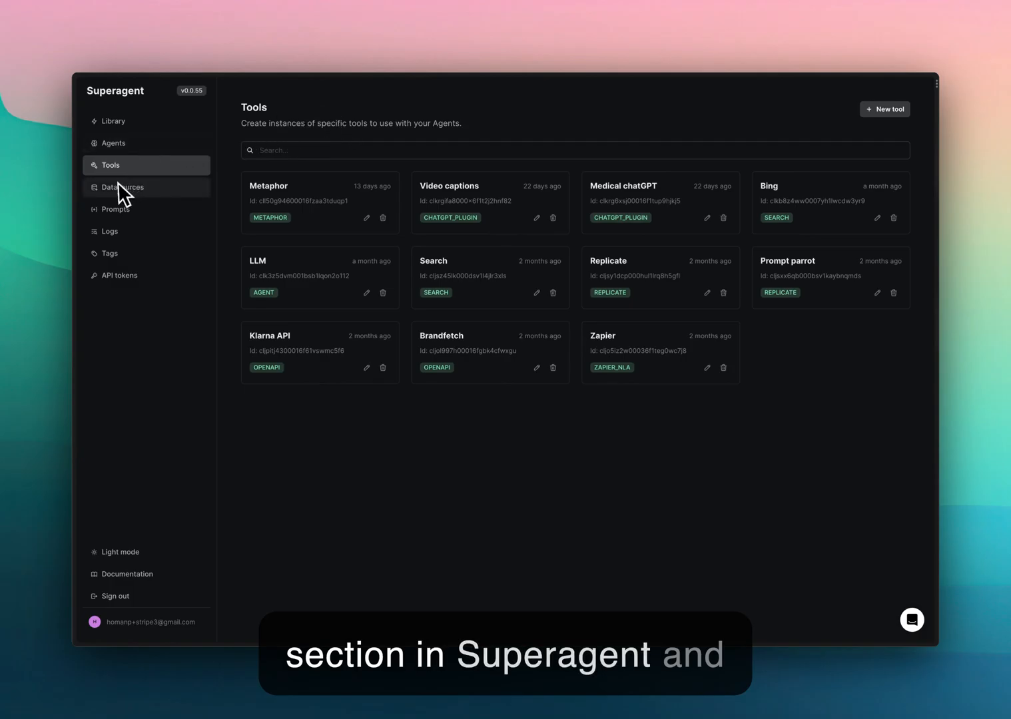
- Start a new tool and open the list of tool types
click(885, 108)
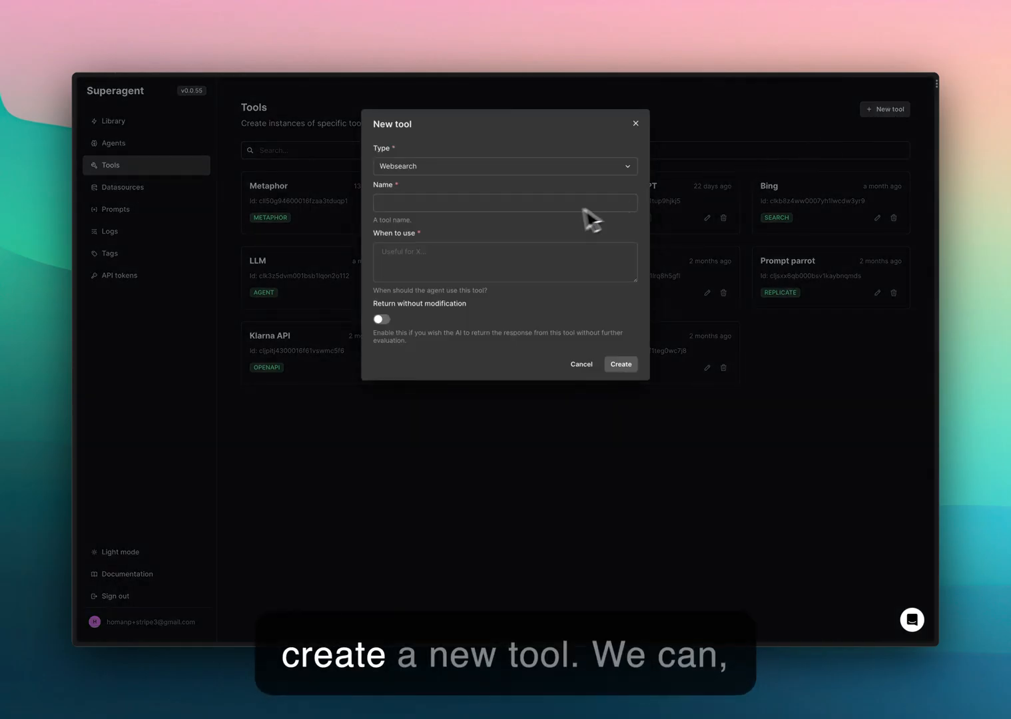
click(505, 166)
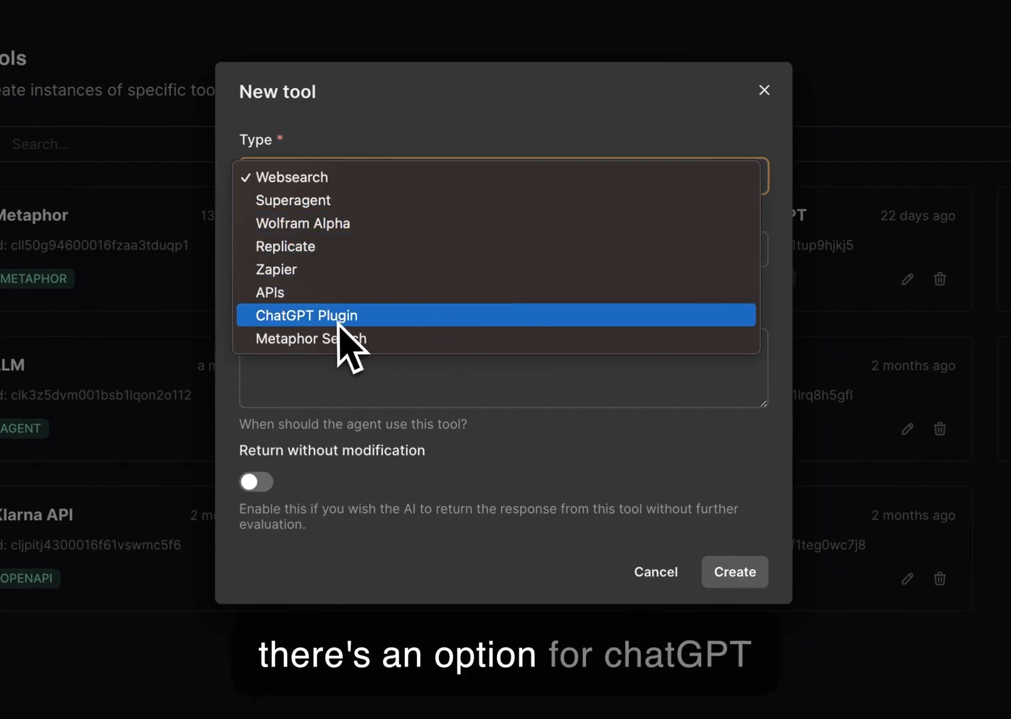
- Set up a ChatGPT Plugin tool 'ListenNotes' using the ai.listennotes.com manifest URL, described as useful for podcasts
click(307, 315)
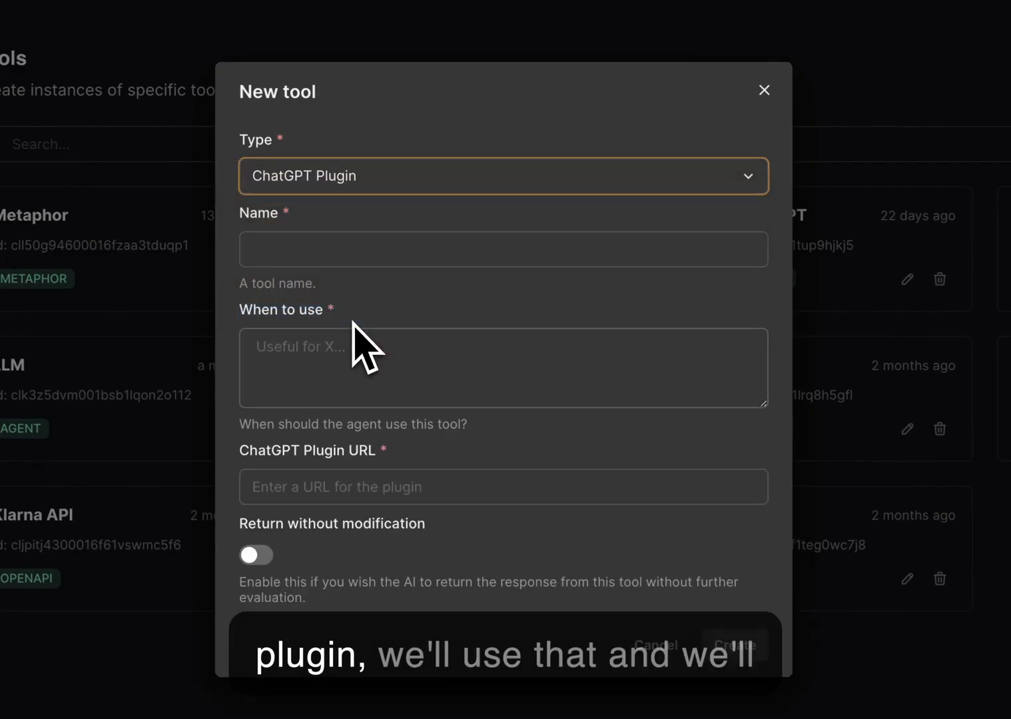
text(https://ai.listennotes.com/.well-known/ai-plugin.json)
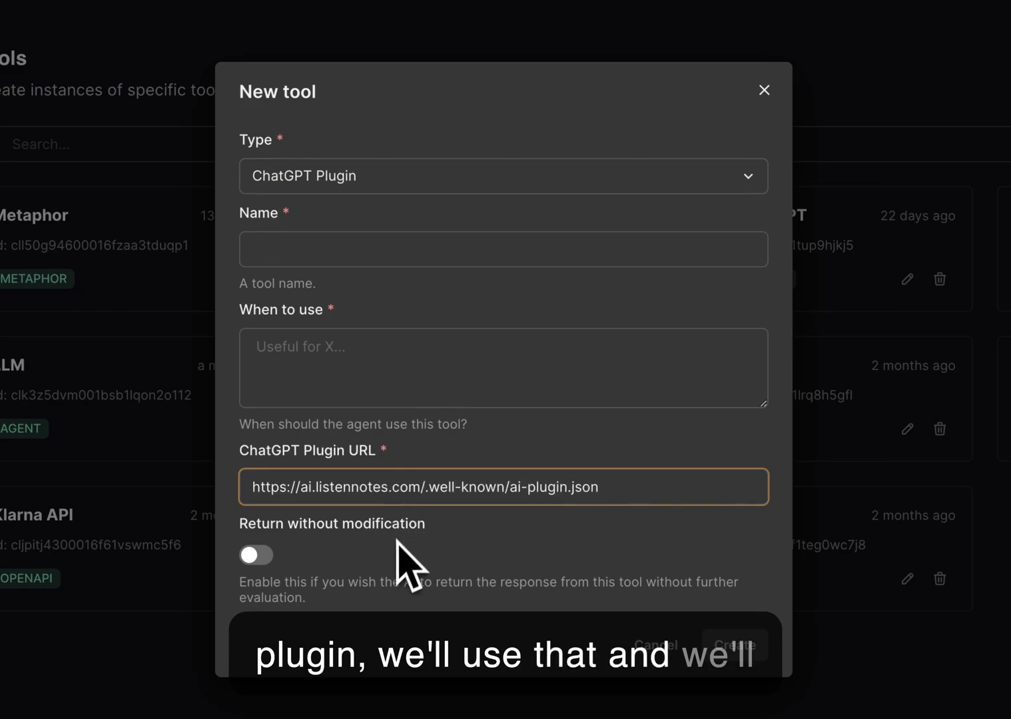
mouse_move(373, 526)
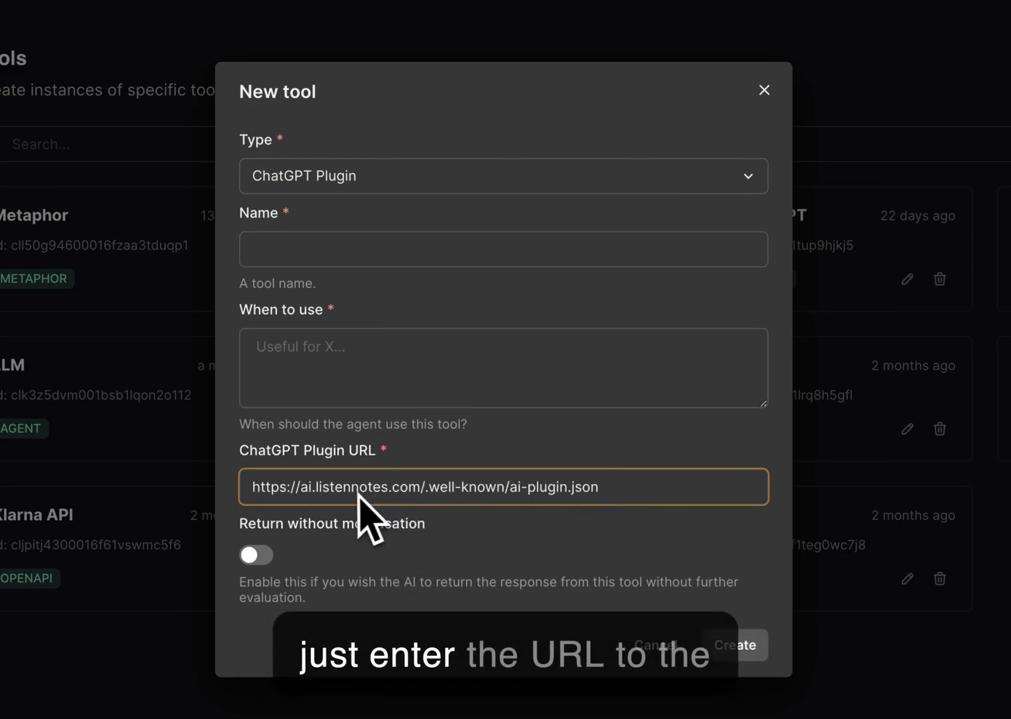
mouse_move(592, 516)
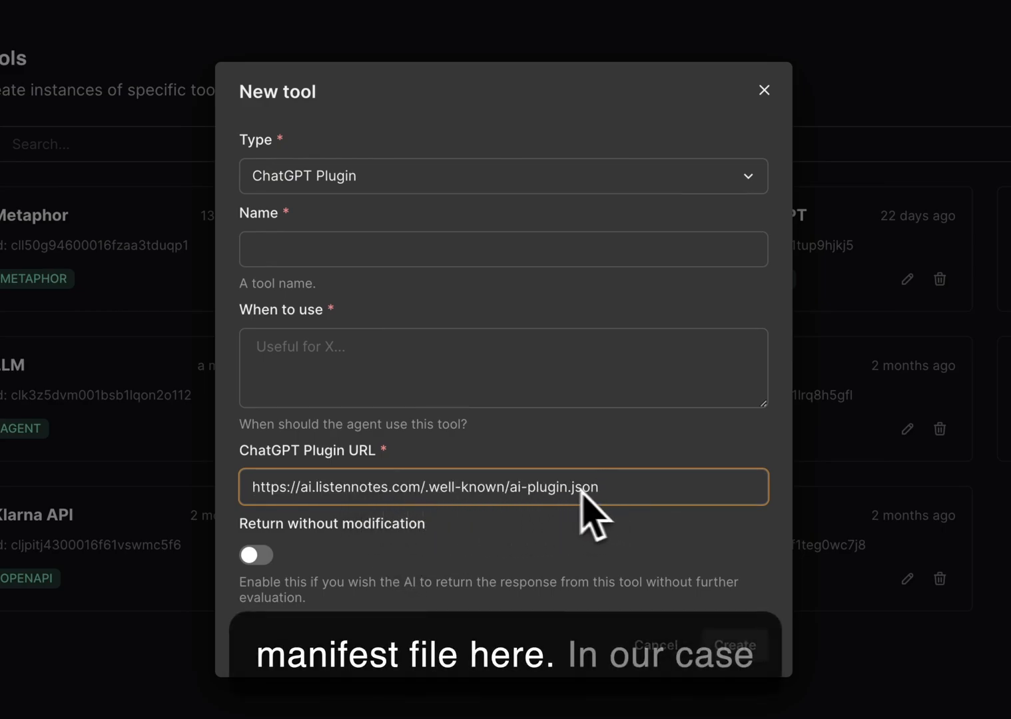
mouse_move(389, 526)
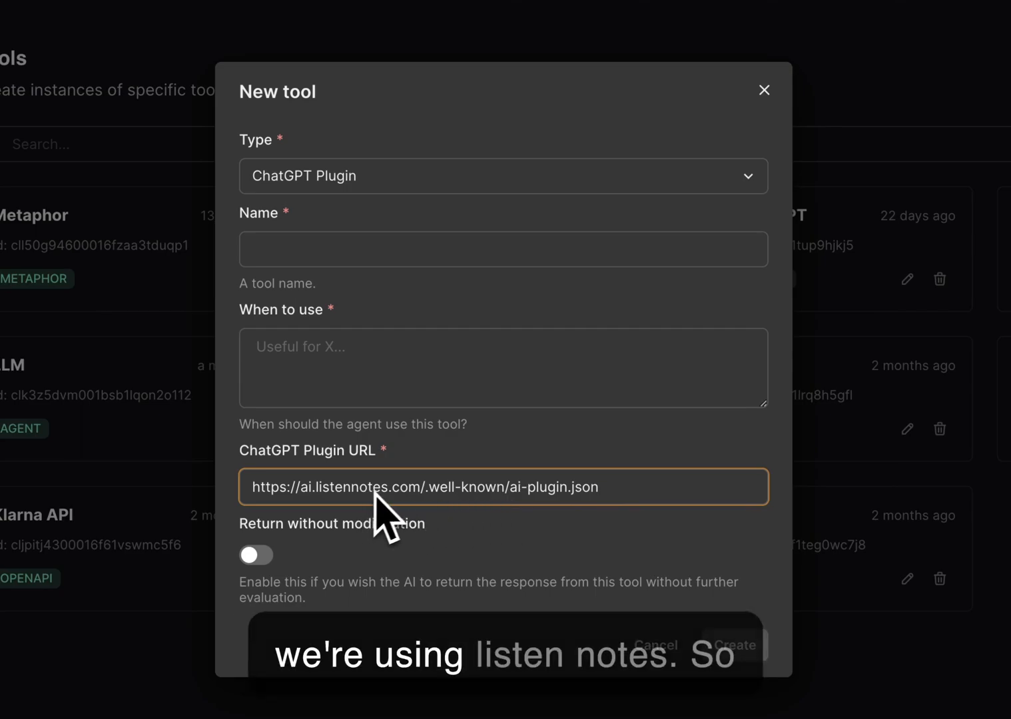
text(Liste)
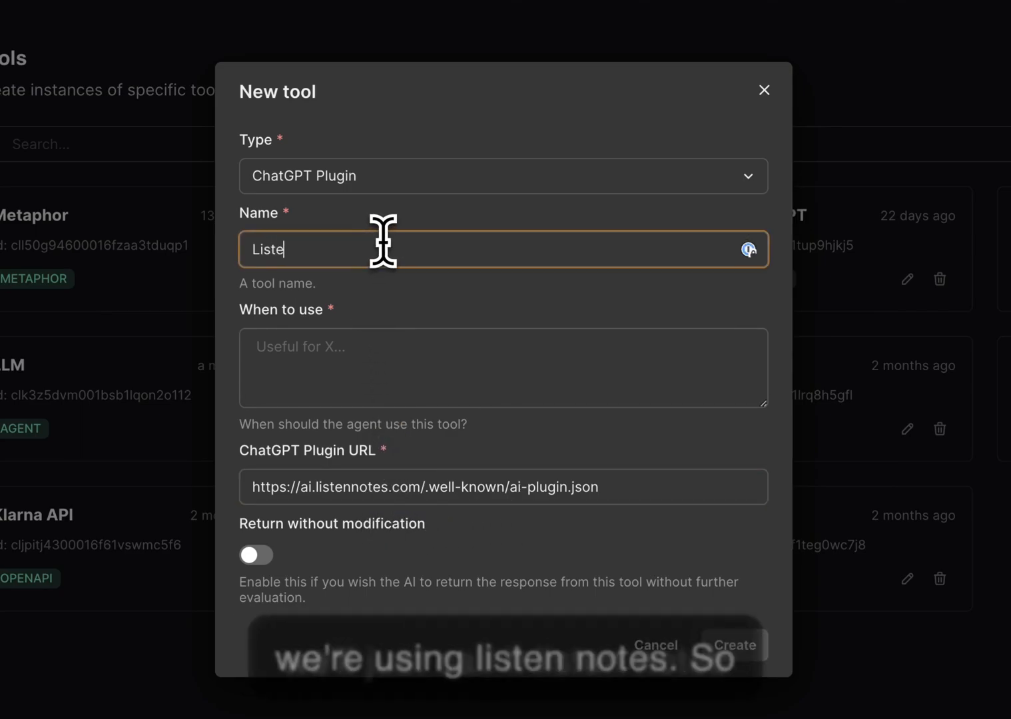
text(nNotes)
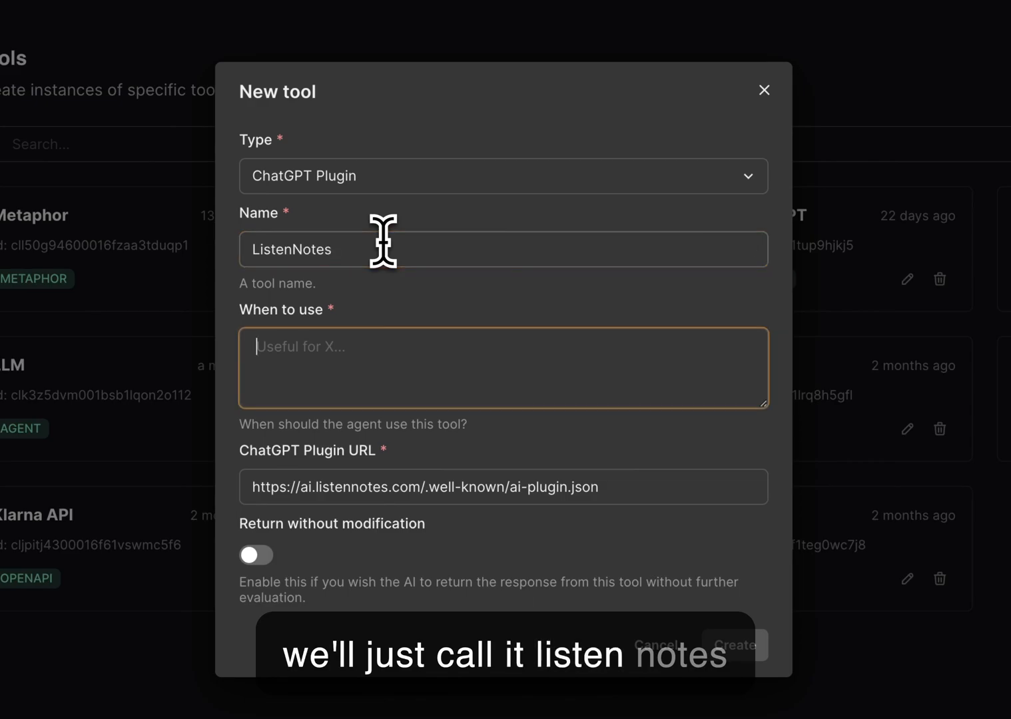
text(Useful f)
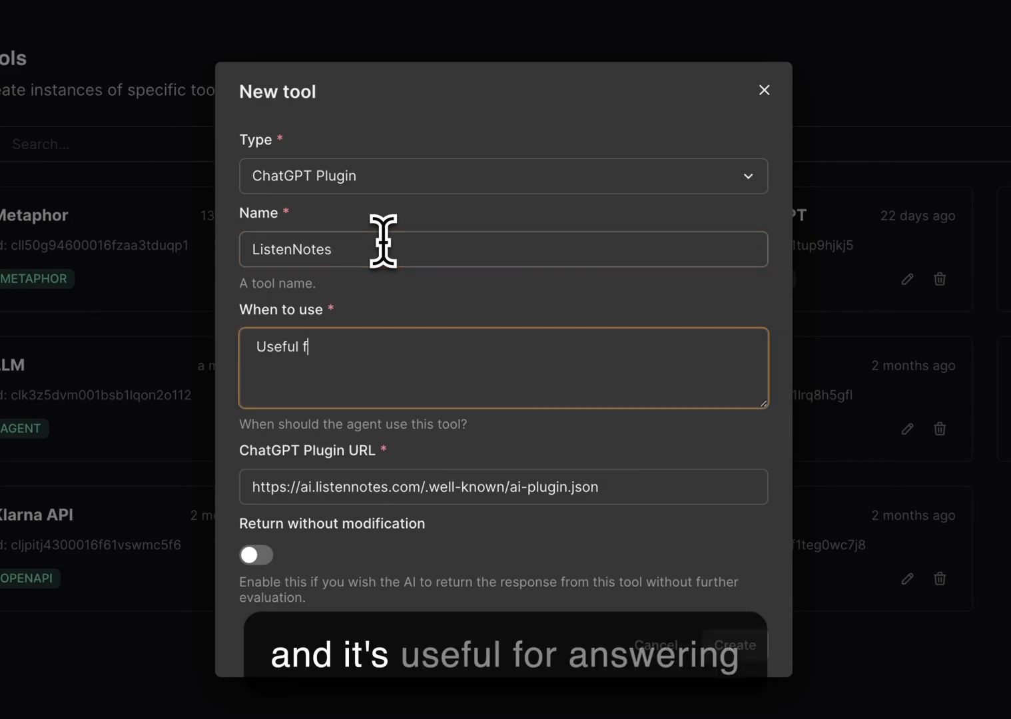
text(or answering questions about Pod)
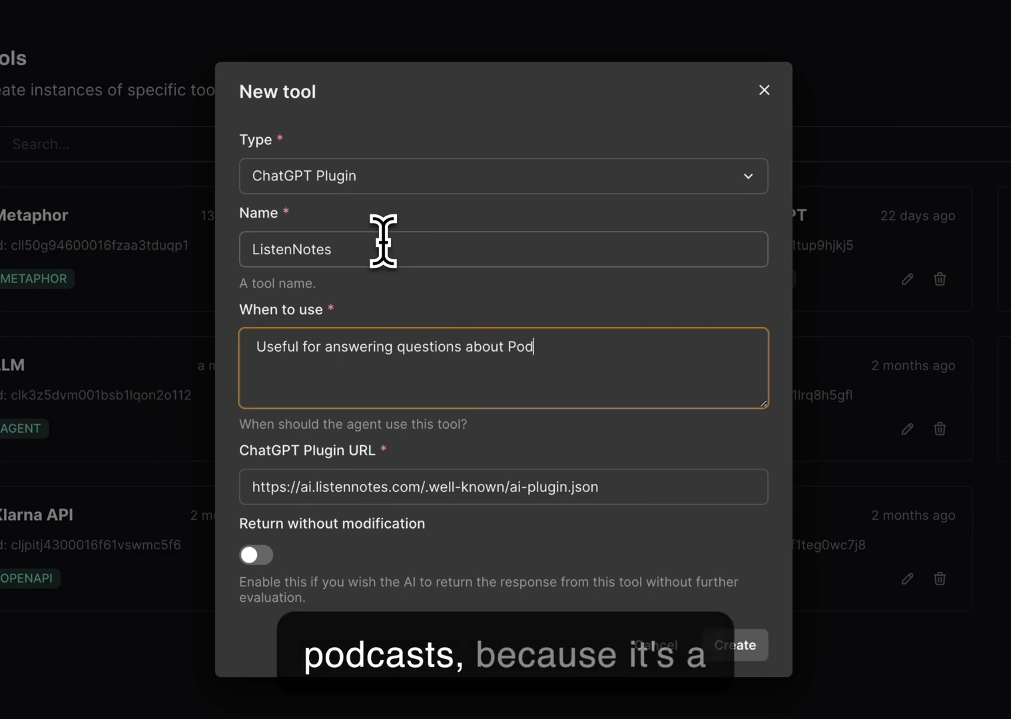
text(casts)
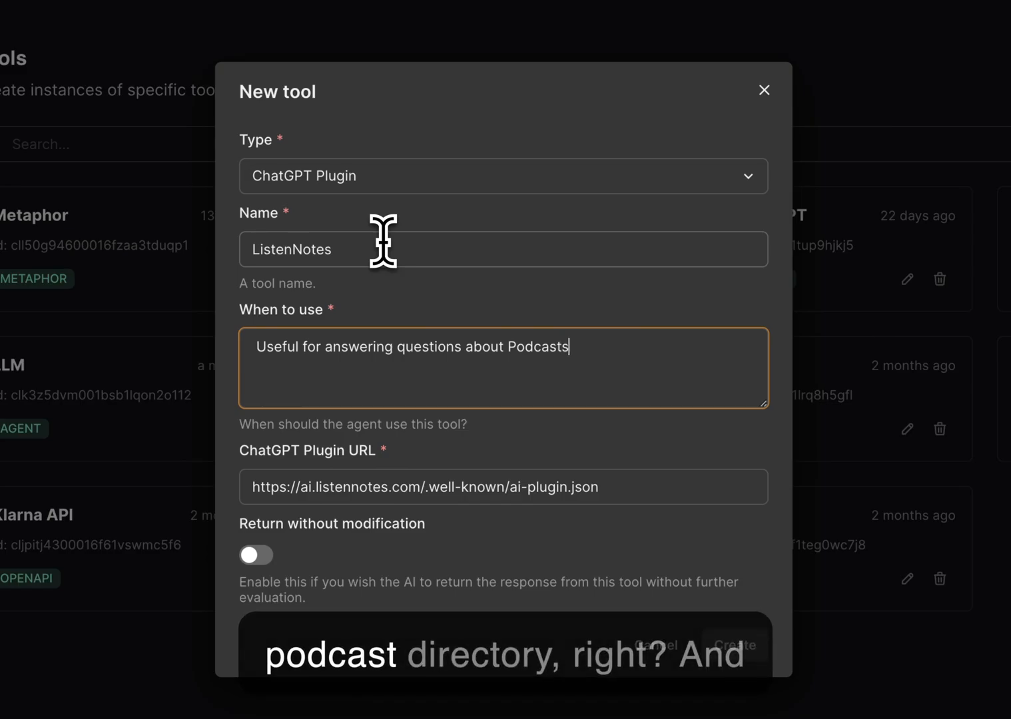
text(.)
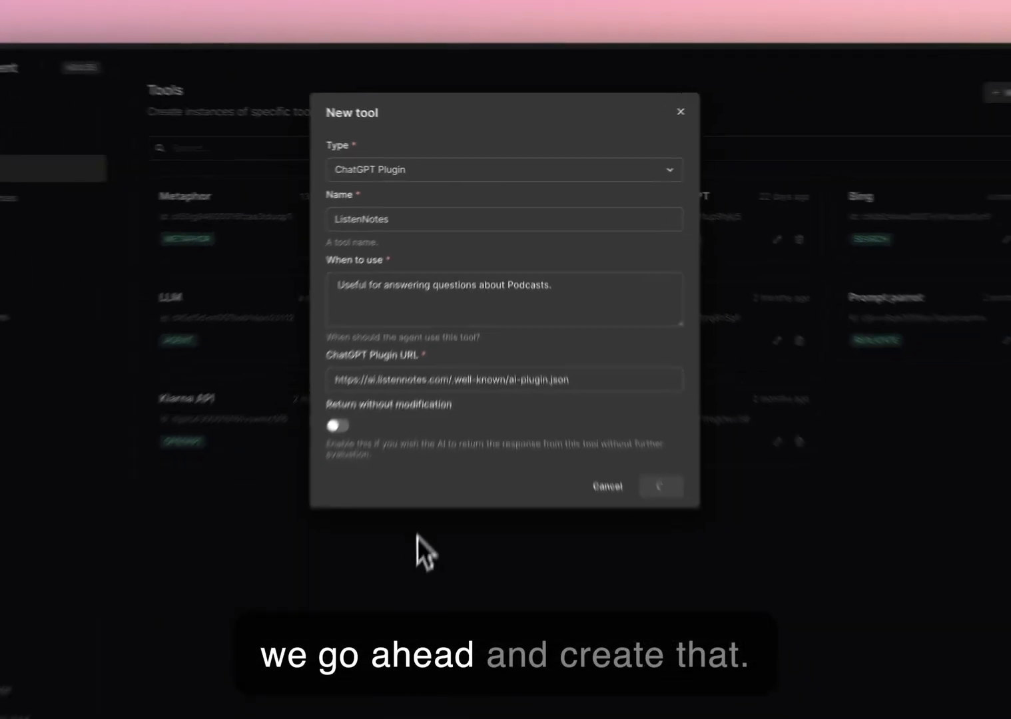
- Create the ListenNotes tool and go to the Agents page
click(660, 486)
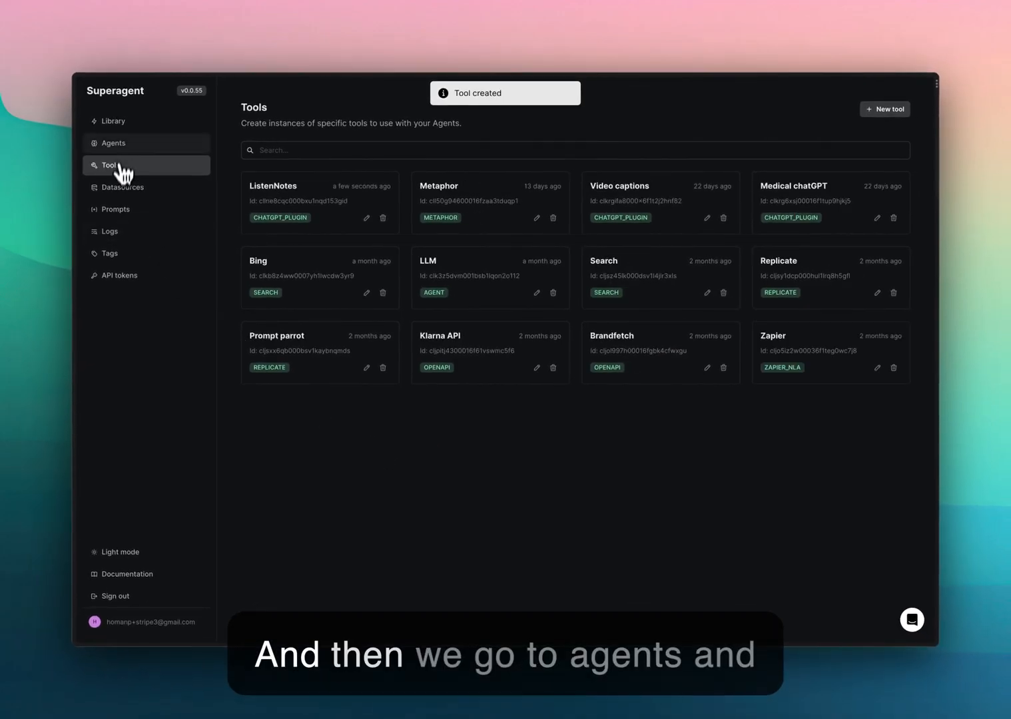
click(113, 143)
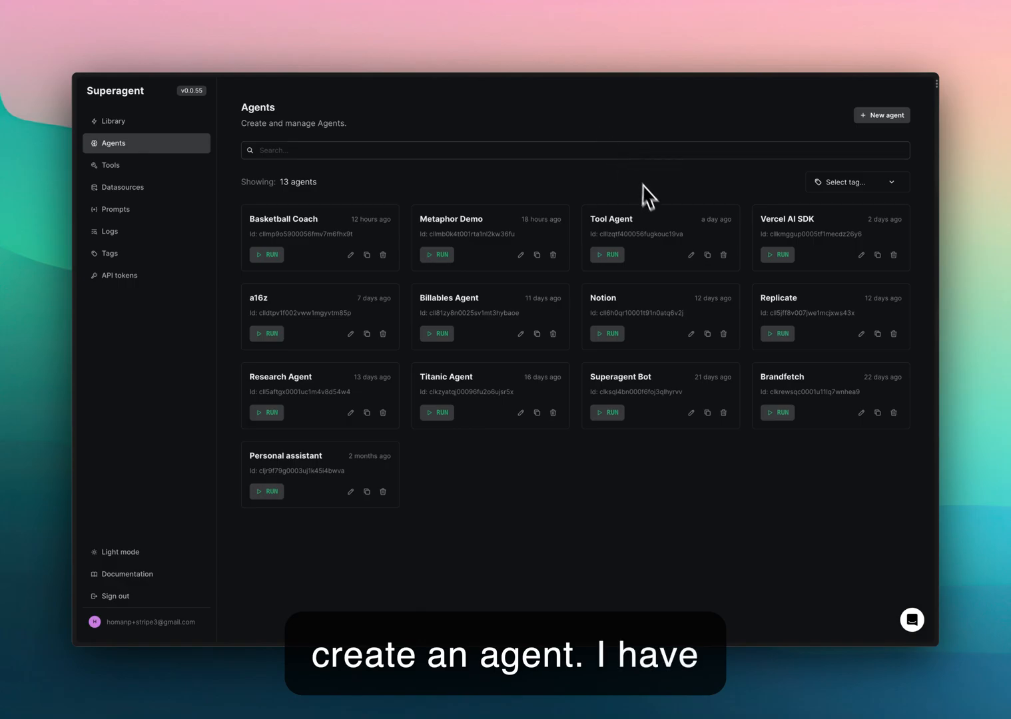
- Open the Tool Agent and highlight '0613' in its gpt-3.5-turbo-16k-0613 model name
click(609, 219)
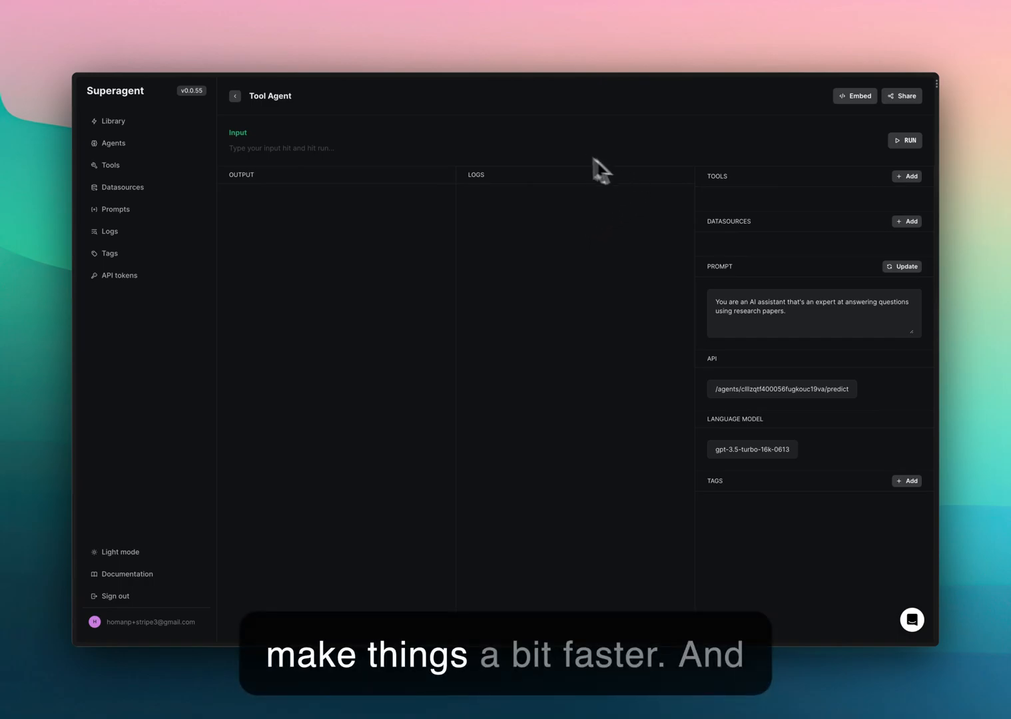
mouse_move(667, 161)
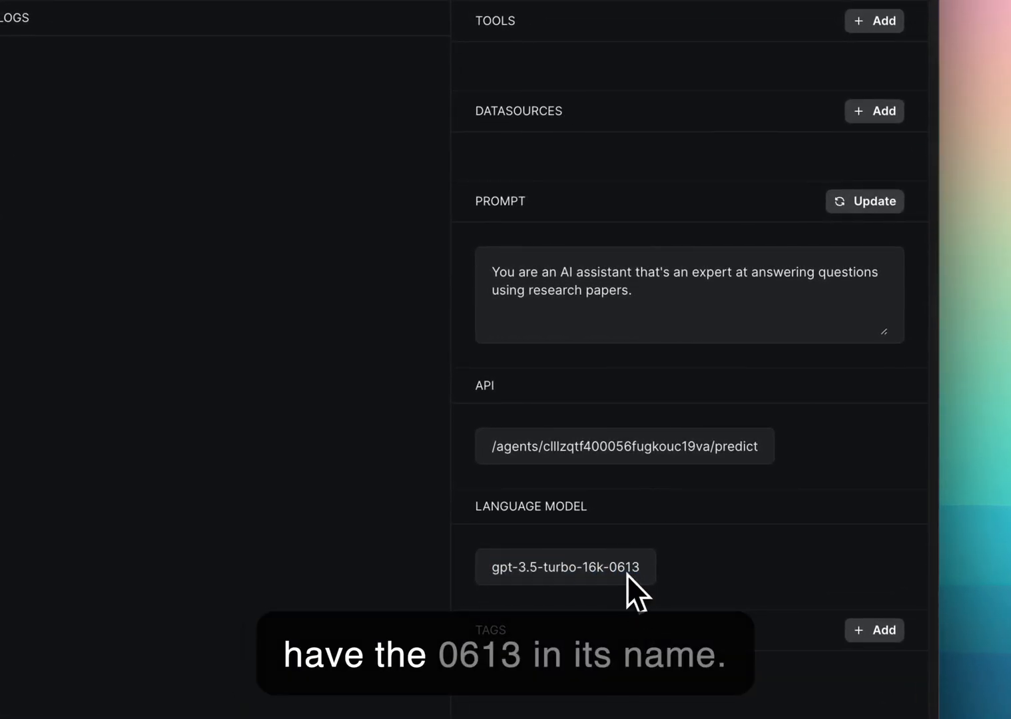
double_click(617, 567)
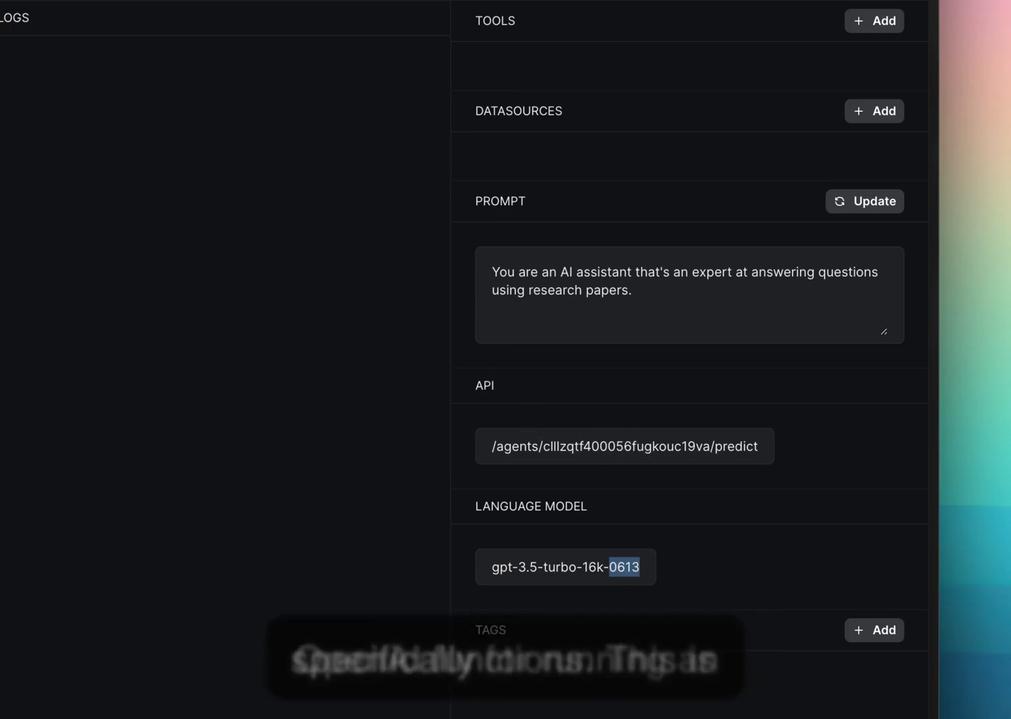
mouse_move(620, 553)
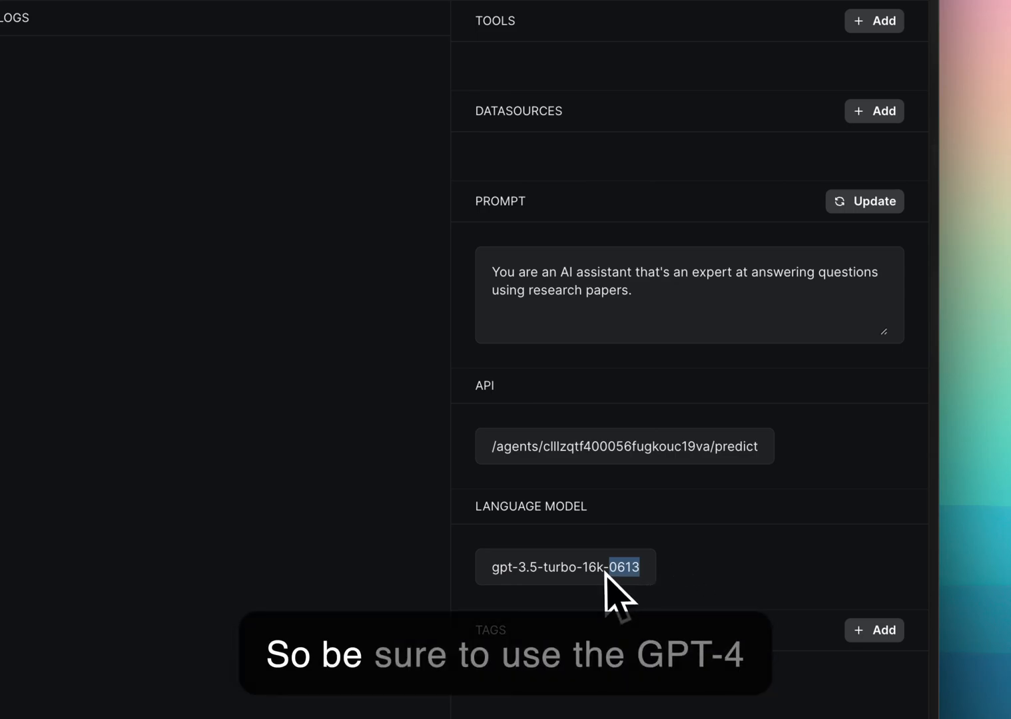
mouse_move(557, 613)
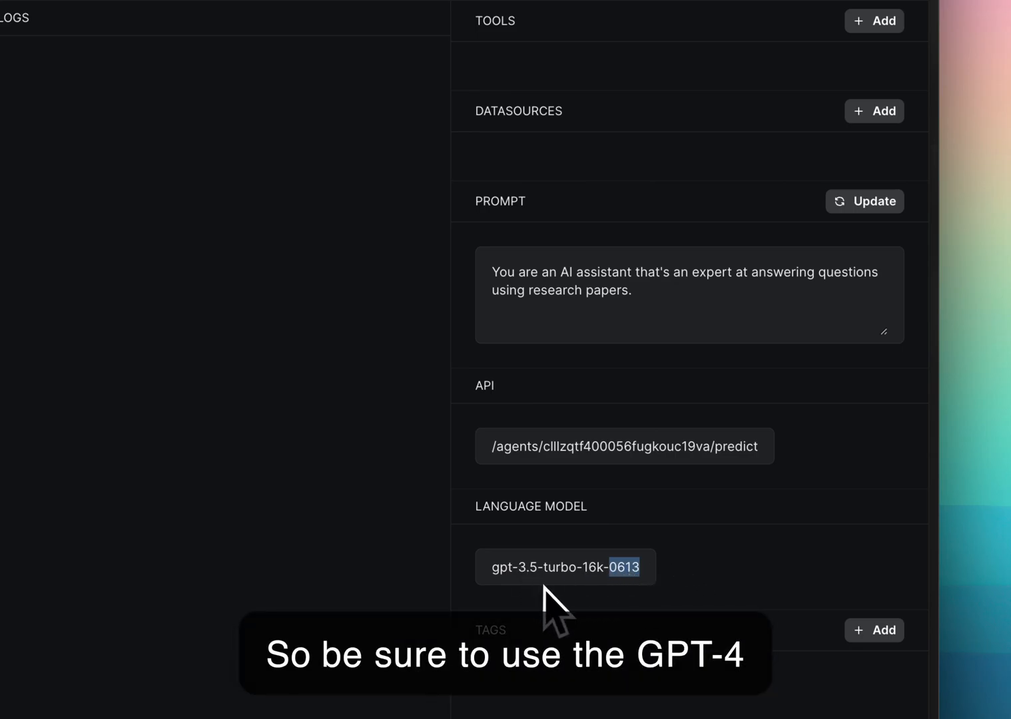
mouse_move(506, 406)
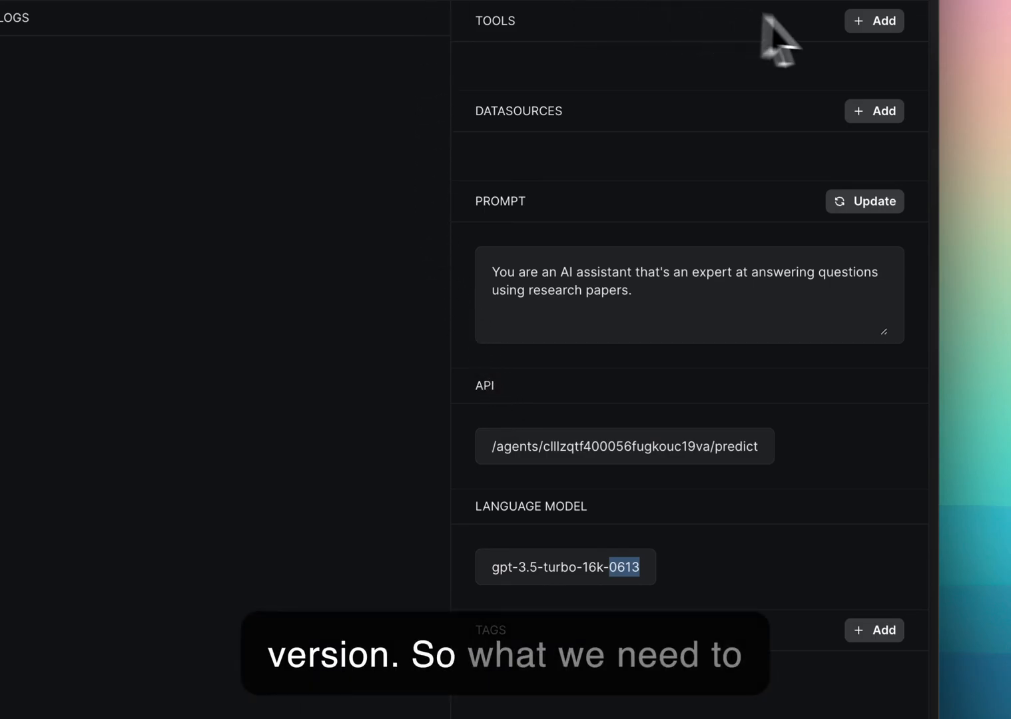
mouse_move(705, 117)
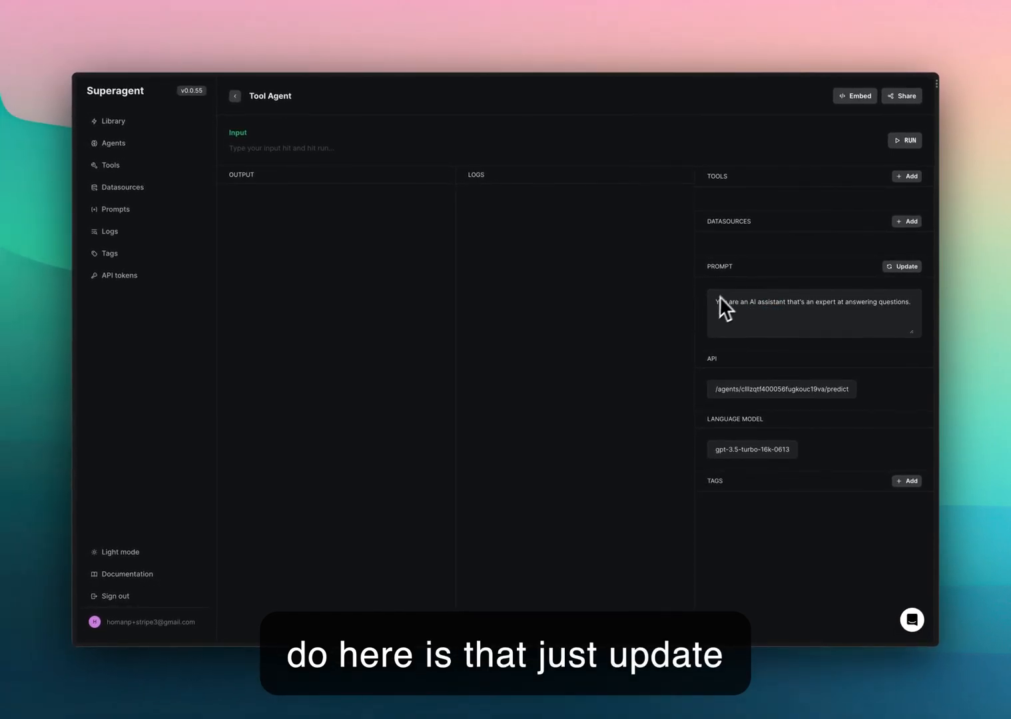
- Save the shortened general-expert prompt and attach the ListenNotes tool to the Tool Agent
click(902, 265)
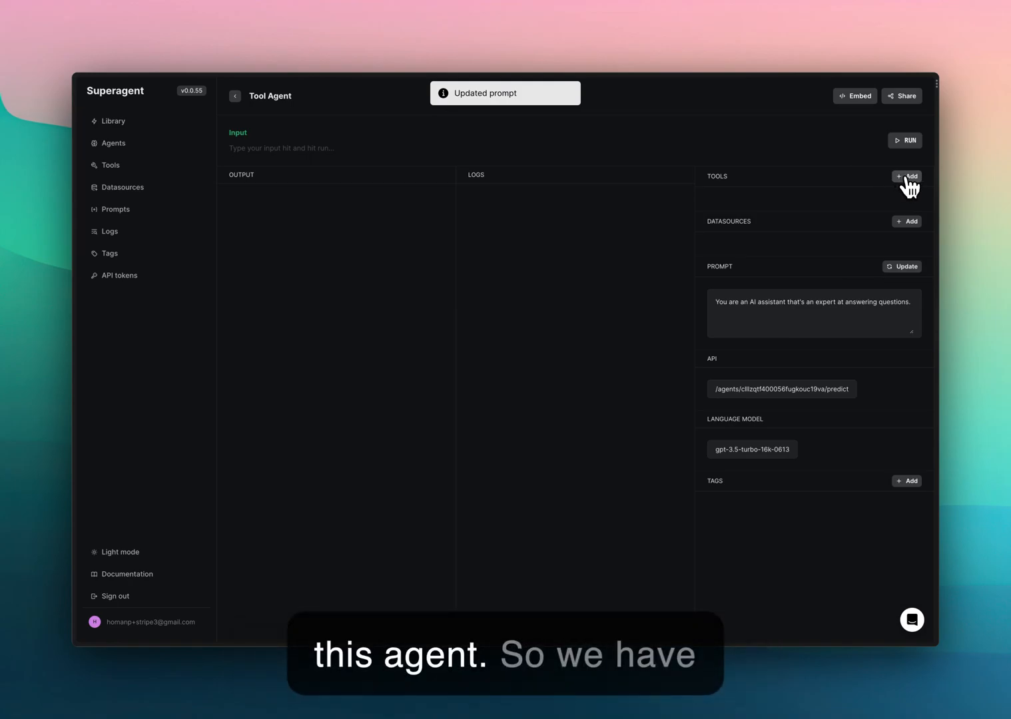
click(906, 176)
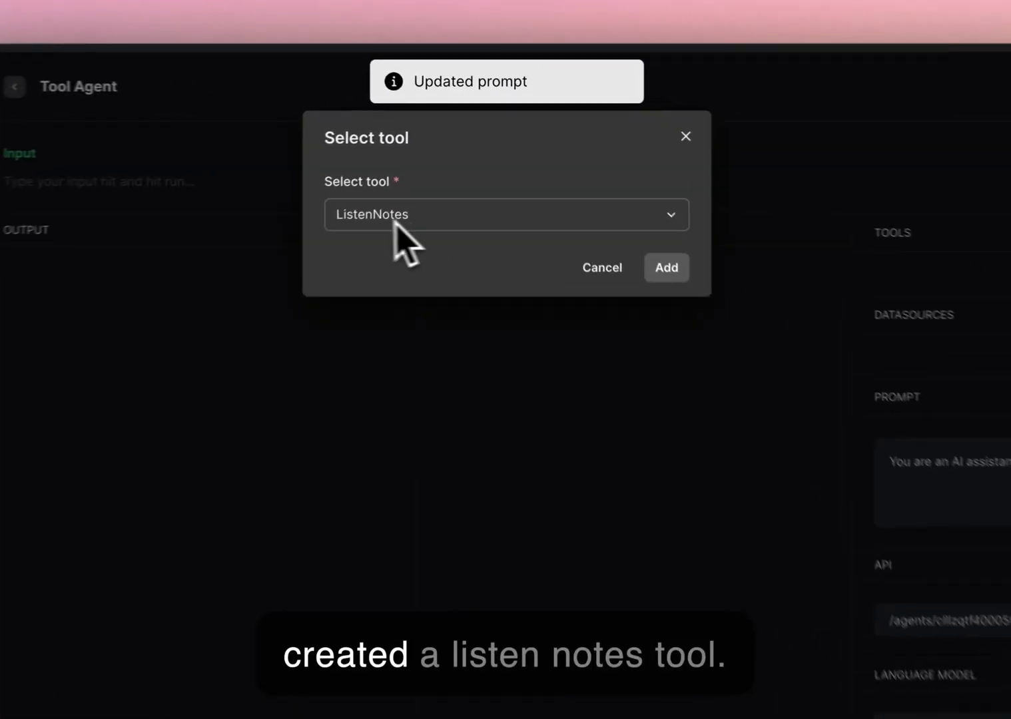
click(665, 267)
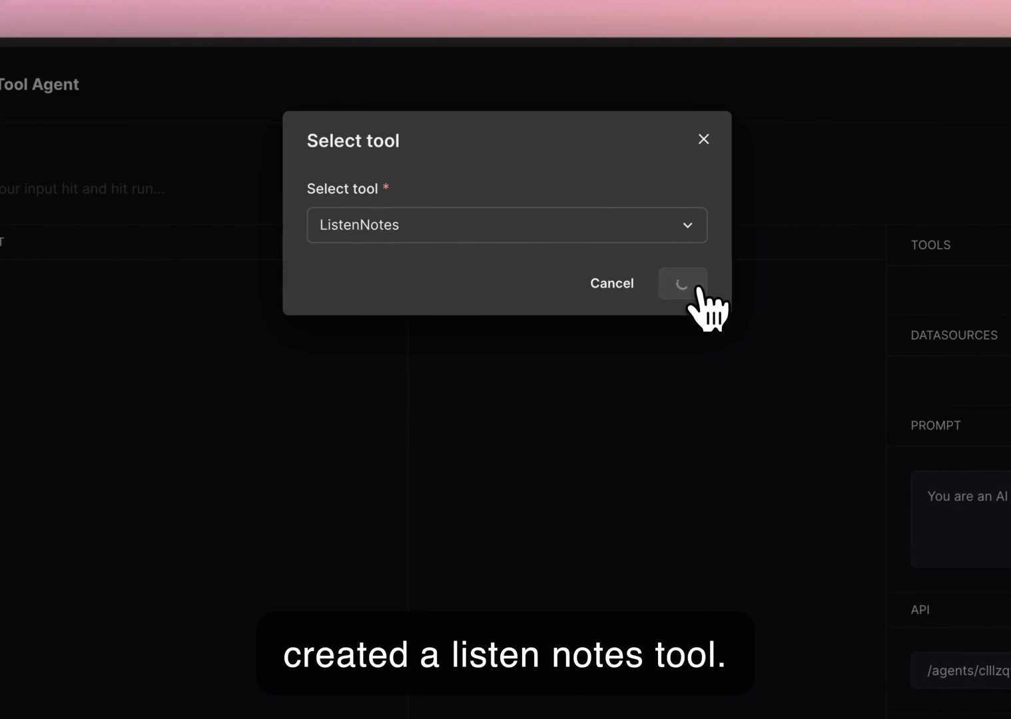
click(682, 283)
text(How)
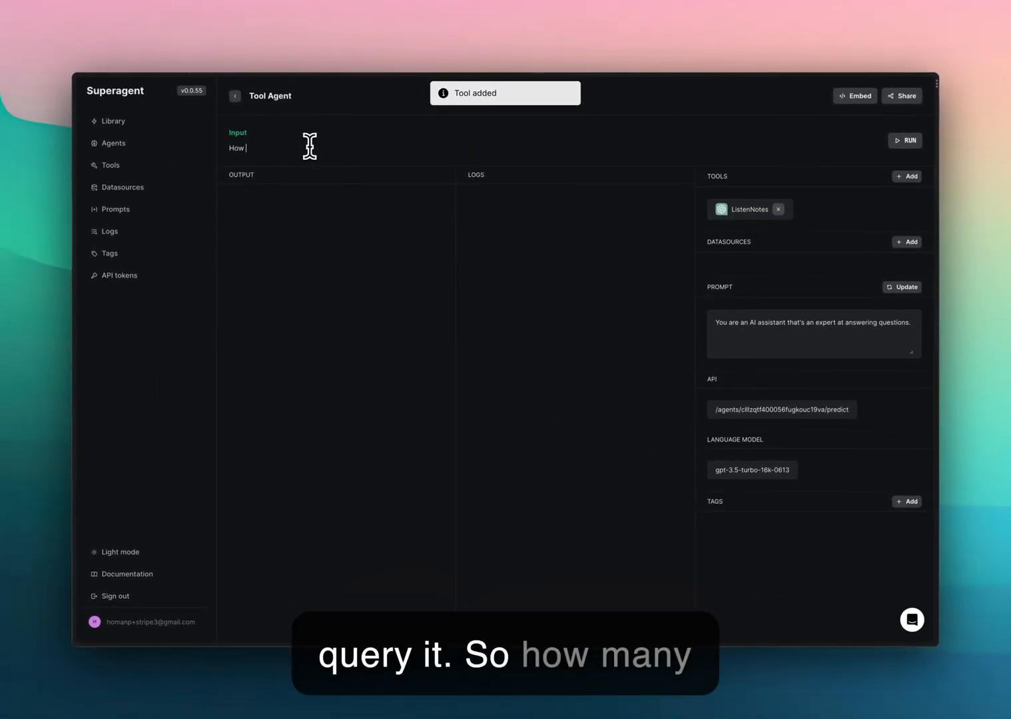
- Ask the Tool Agent how many episodes the Lex Fridman podcast has
text(many epis)
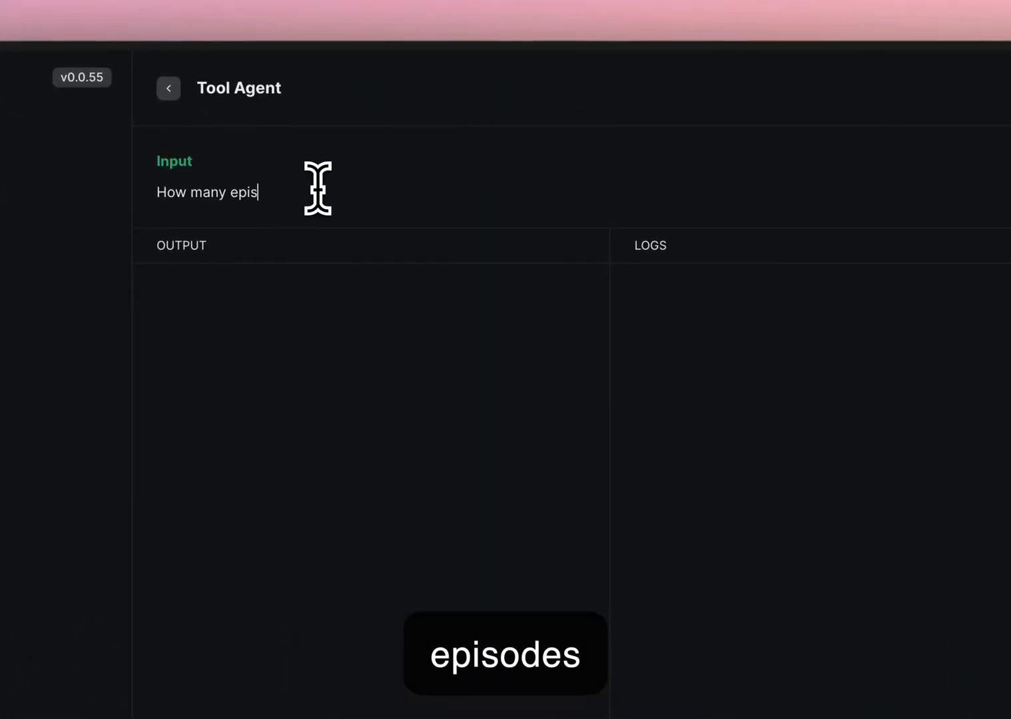
text(odes do the LE)
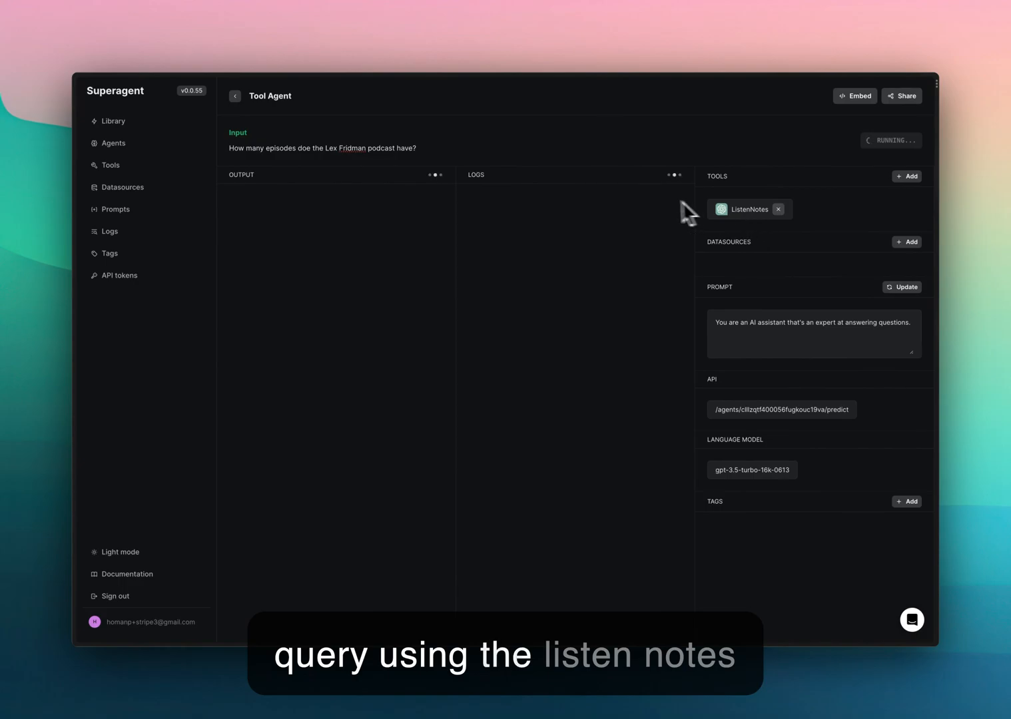
mouse_move(400, 260)
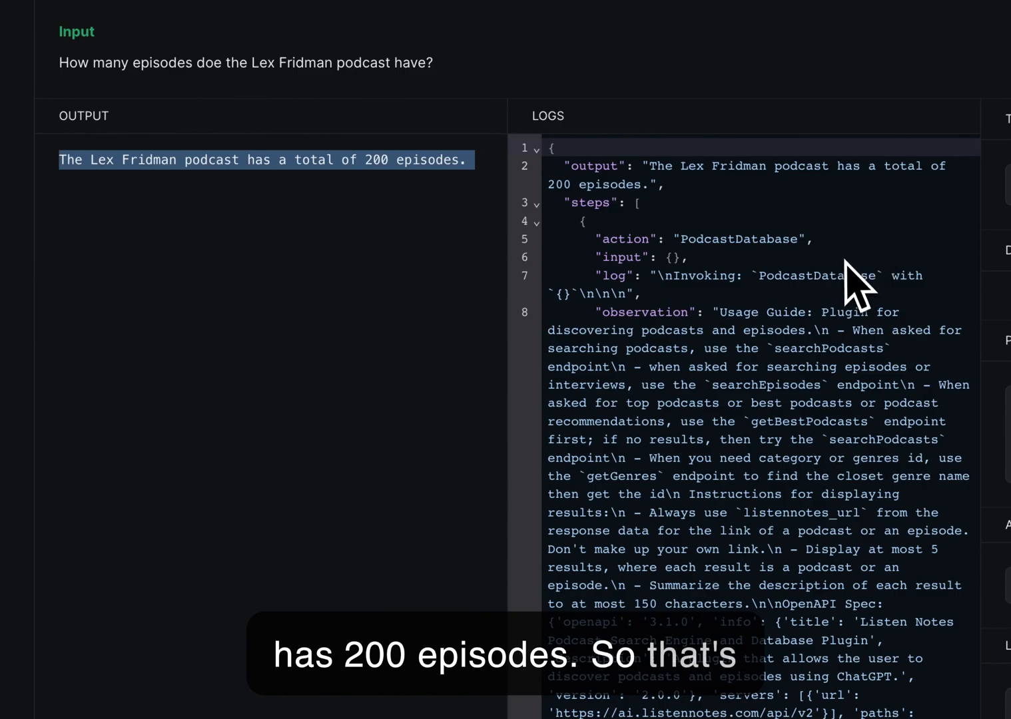
- Scroll the Logs to review the PodcastDatabase call behind the 200-episode answer
scroll(down, 3)
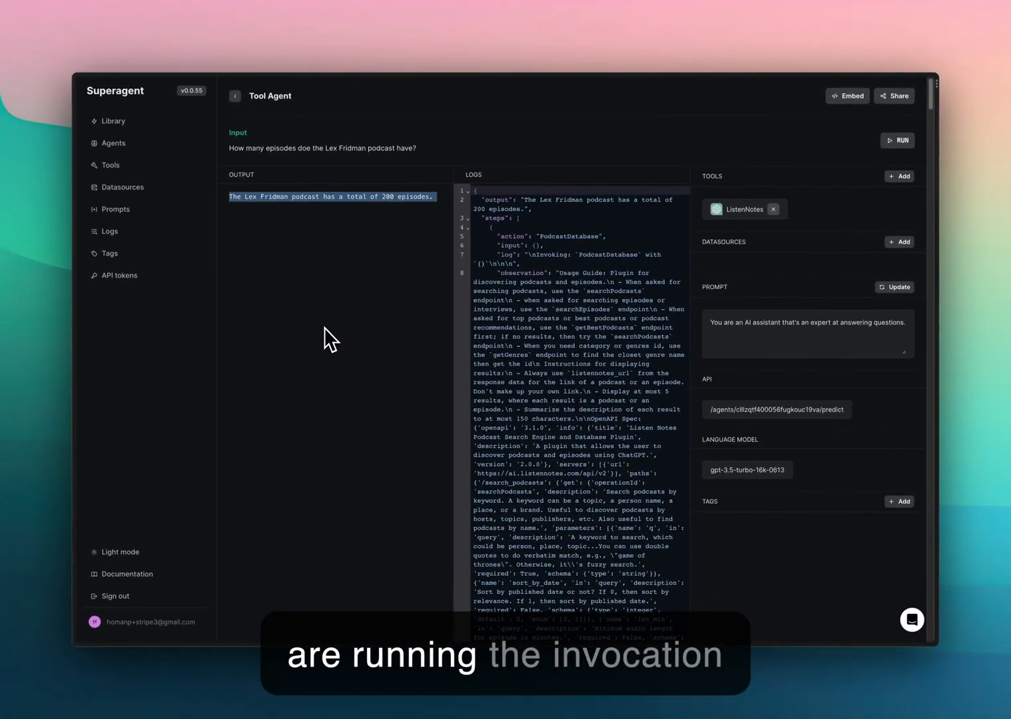
mouse_move(460, 426)
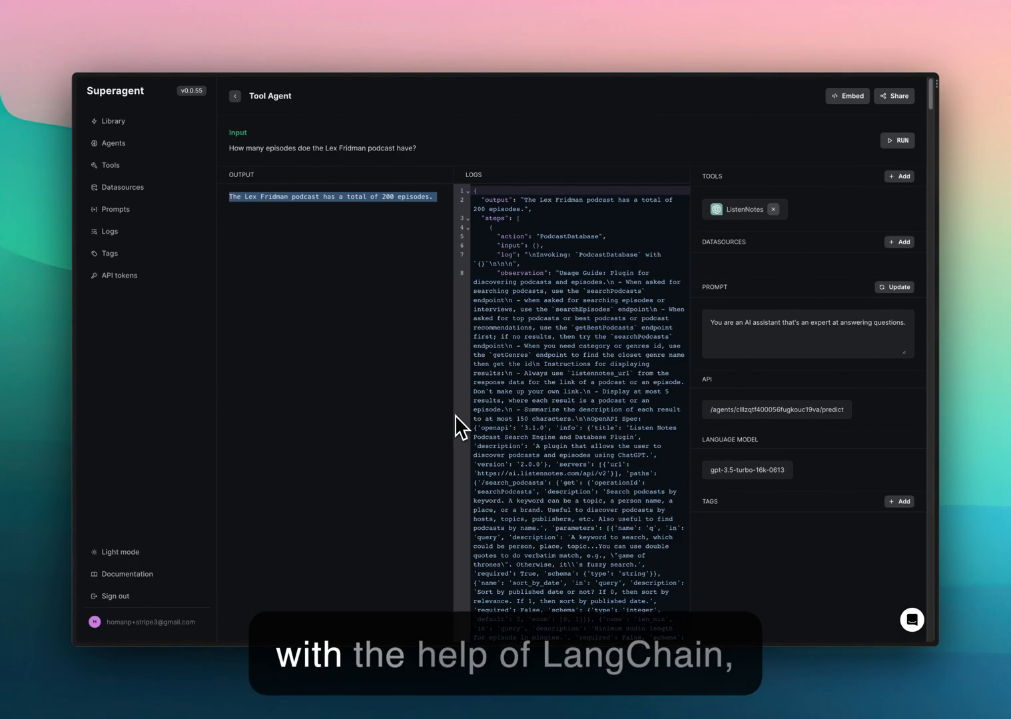
mouse_move(460, 397)
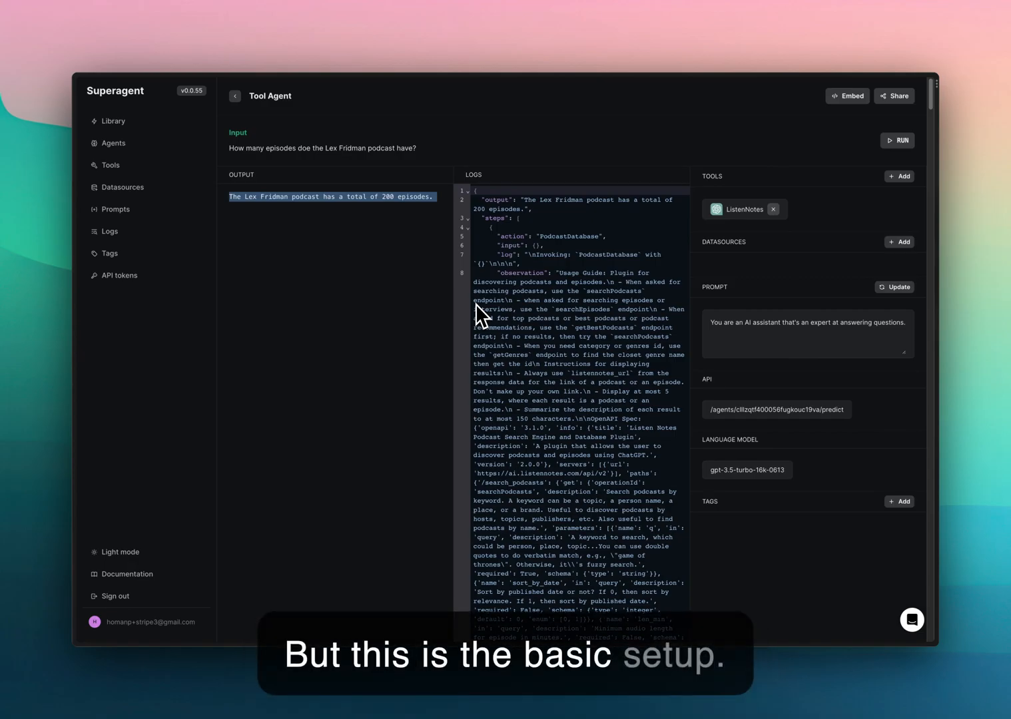
mouse_move(420, 669)
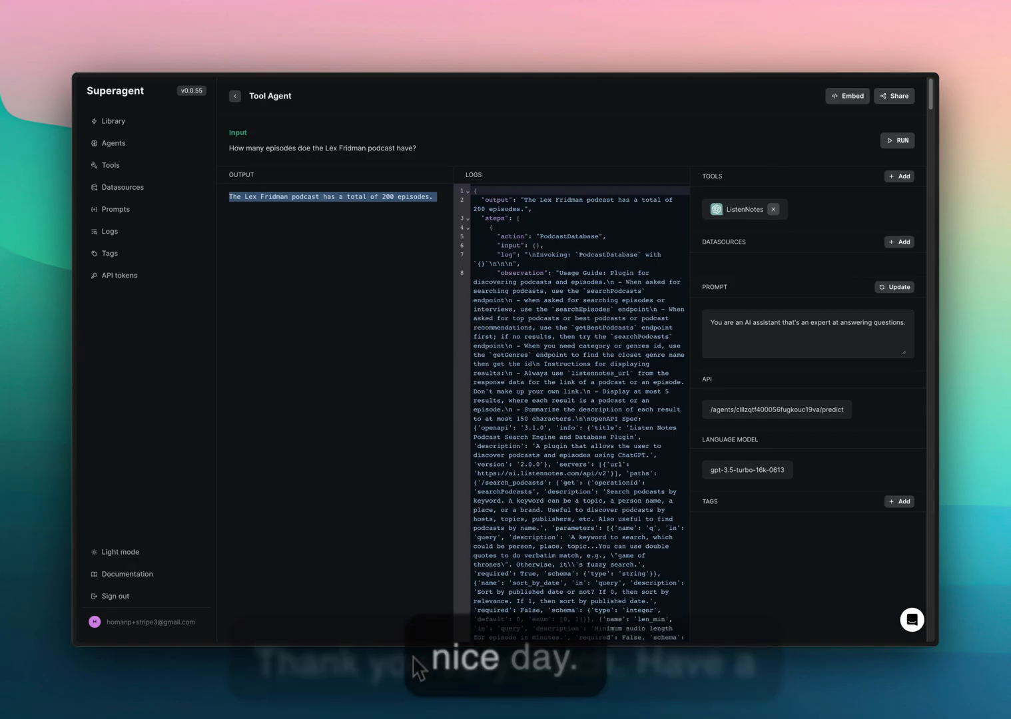